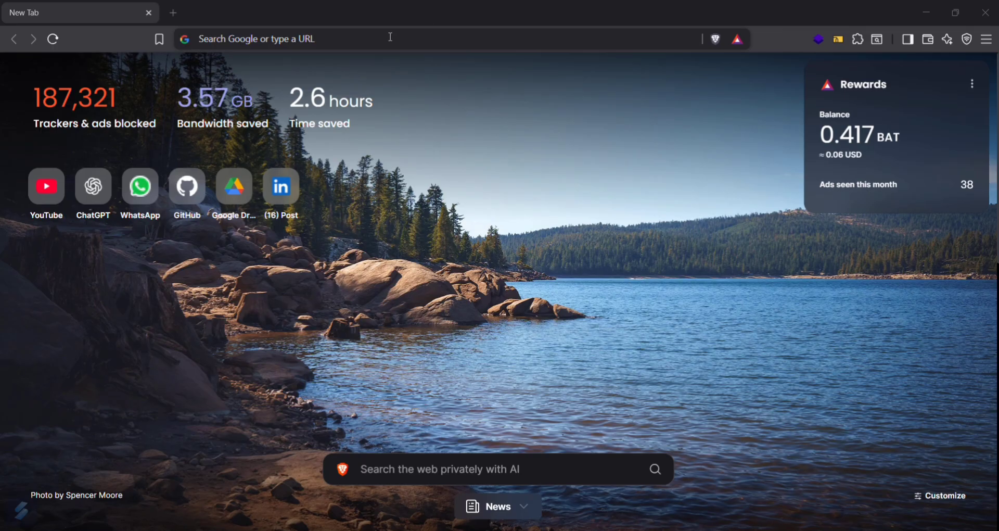
Navigate the blank tab to kaggle.com/datasets/ via the address bar suggestion.
{"action": "type", "text": "ka"}
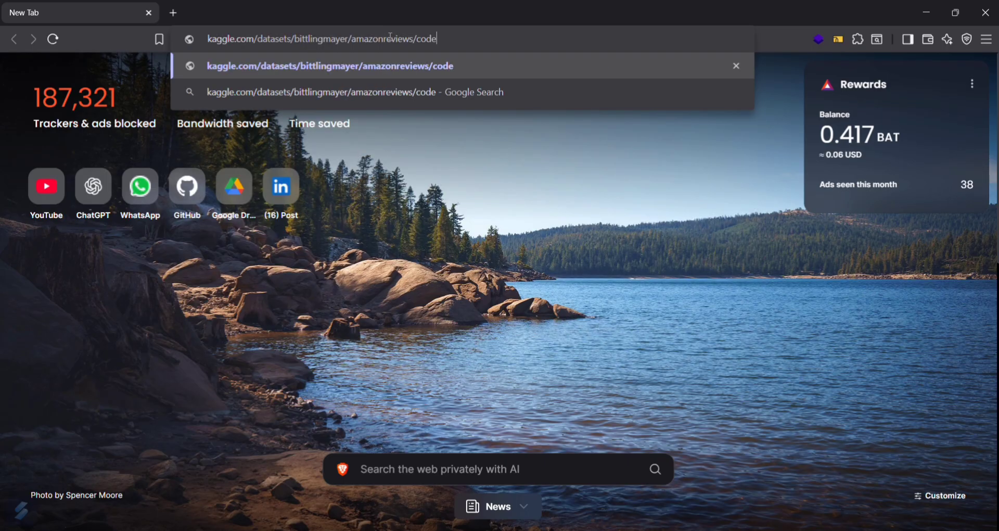
{"action": "key", "text": "Backspace"}
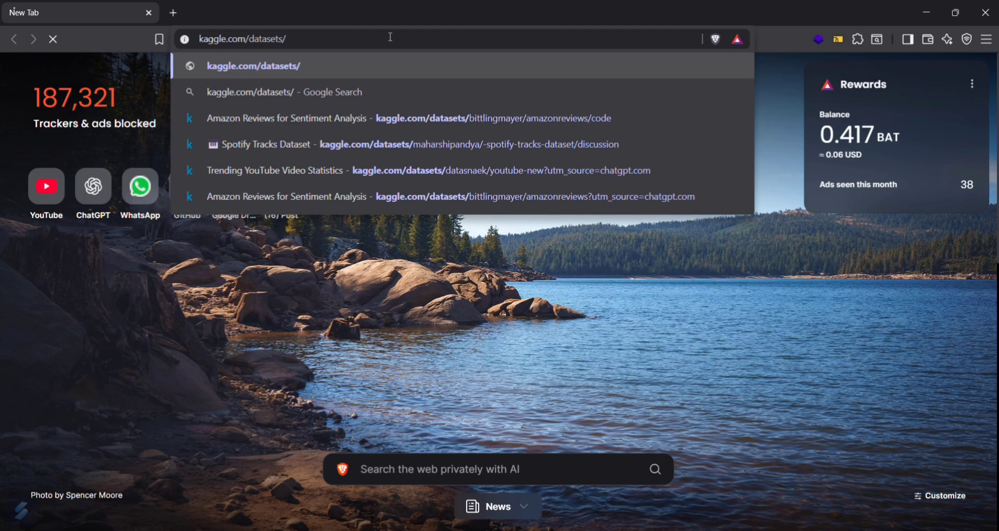
{"action": "left_click", "coordinate": [252, 65]}
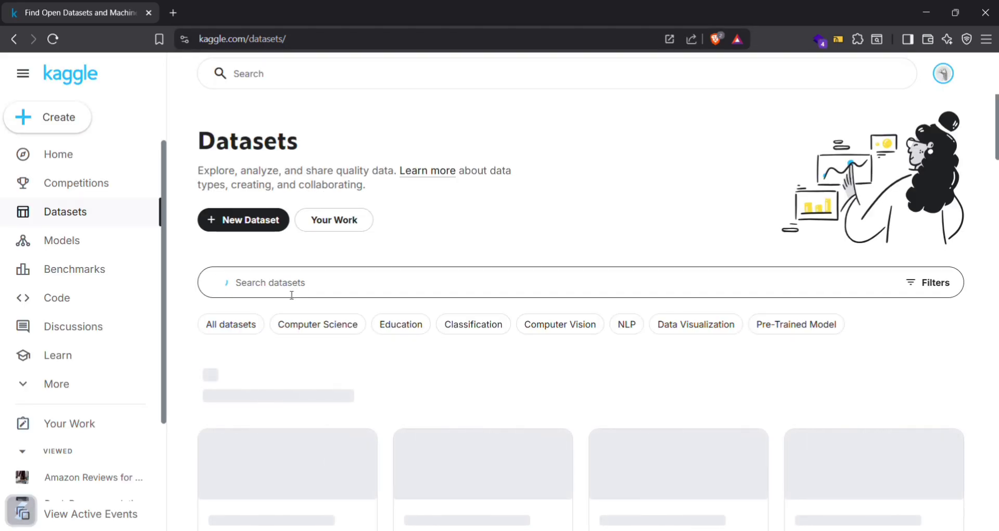
Search Kaggle datasets for 'spotify' and scroll the 1,111 results.
{"action": "type", "text": "spotify"}
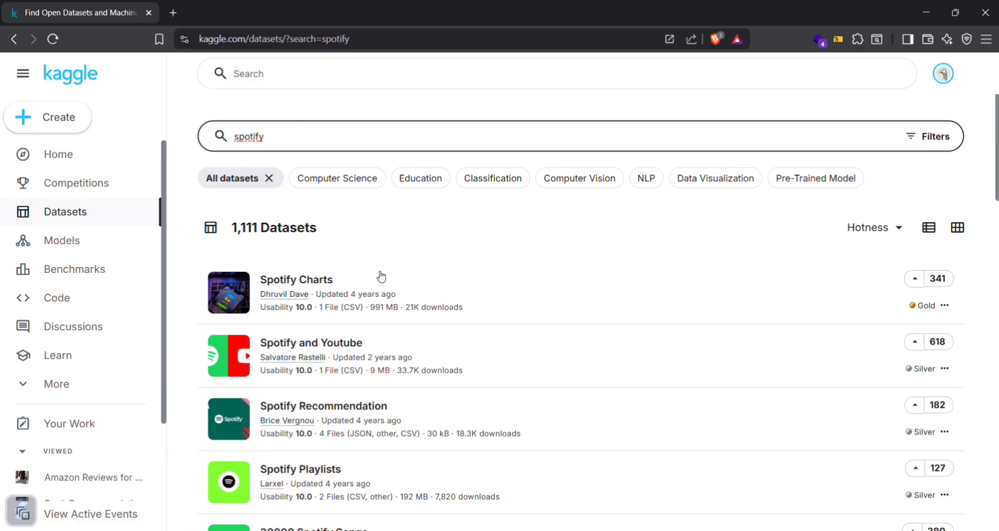
{"action": "scroll", "scroll_direction": "down", "scroll_amount": 3}
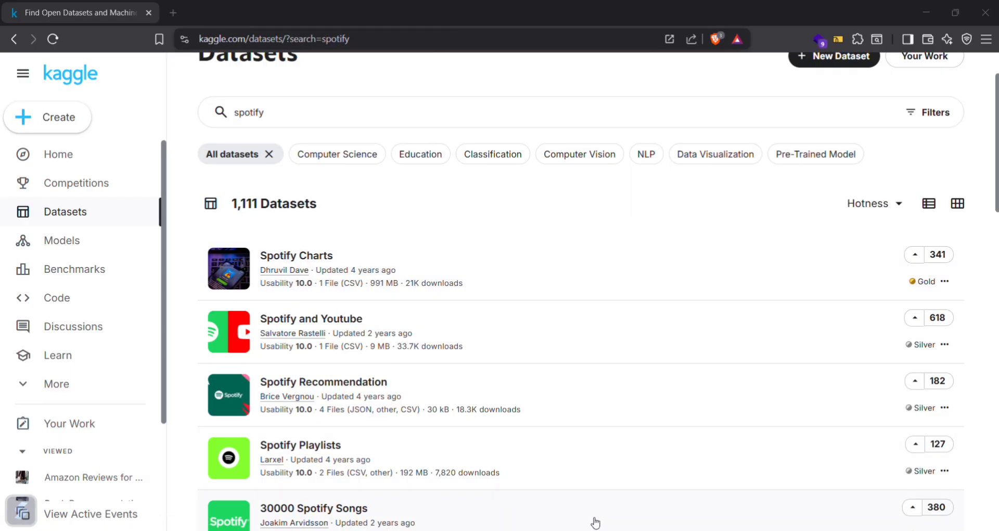
{"action": "mouse_move", "coordinate": [82, 238]}
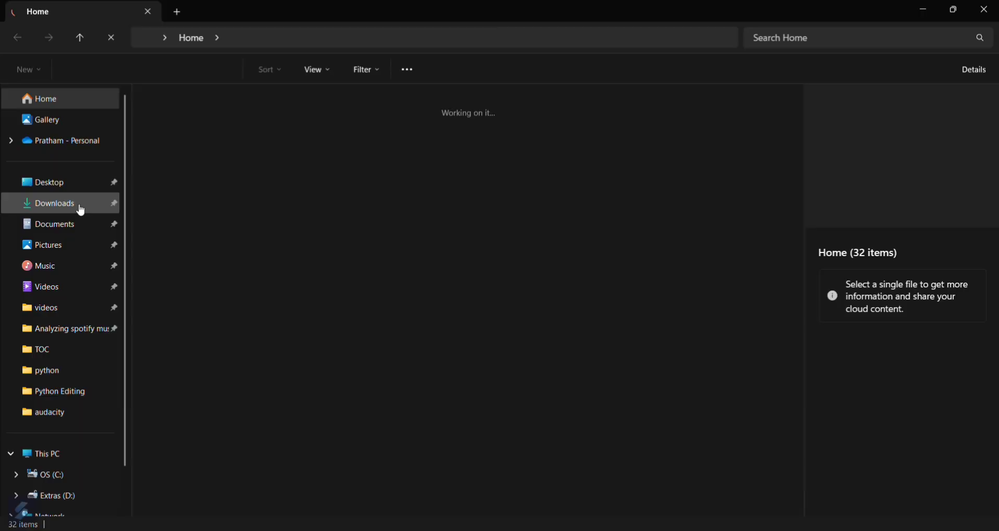
Open the Analyzing spotify music trends folder and look inside archive.zip.
{"action": "left_click", "coordinate": [69, 328]}
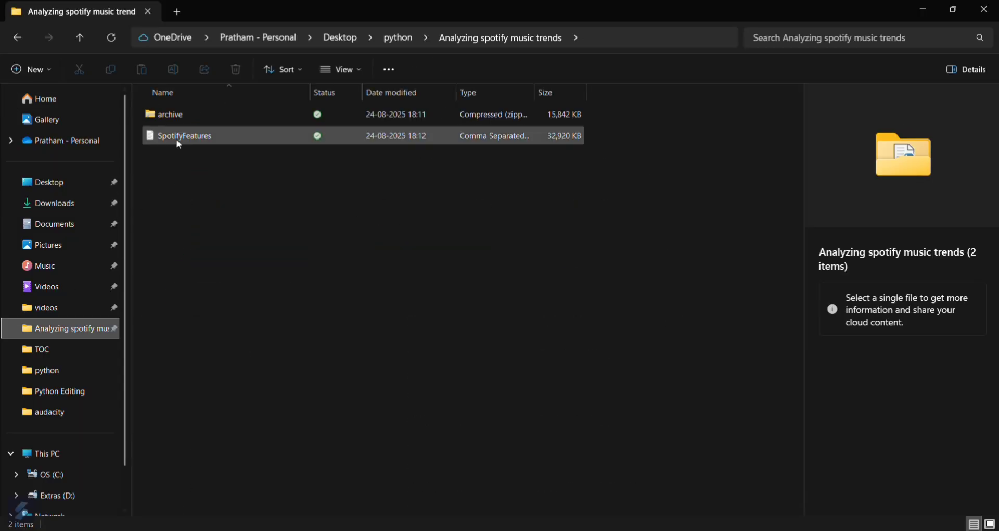
{"action": "left_click", "coordinate": [170, 114]}
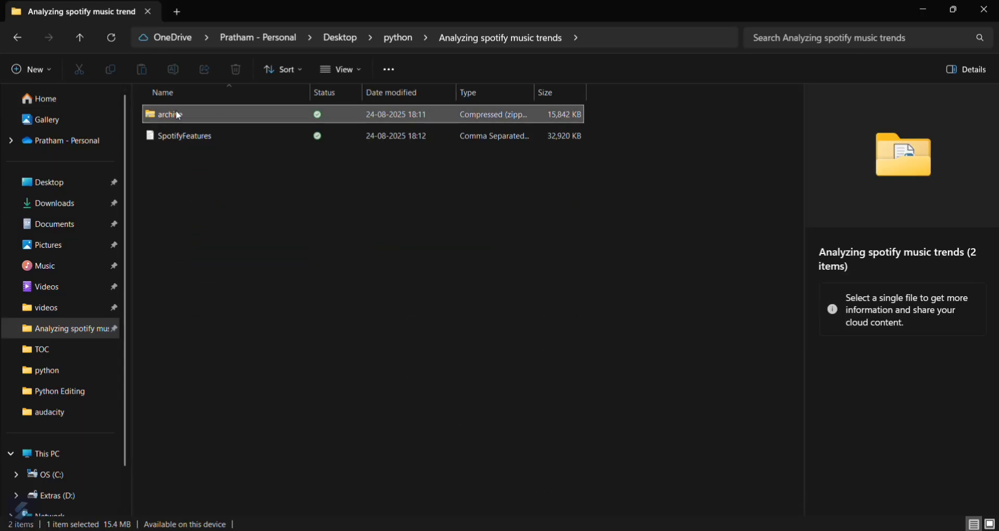
{"action": "double_click", "coordinate": [169, 113]}
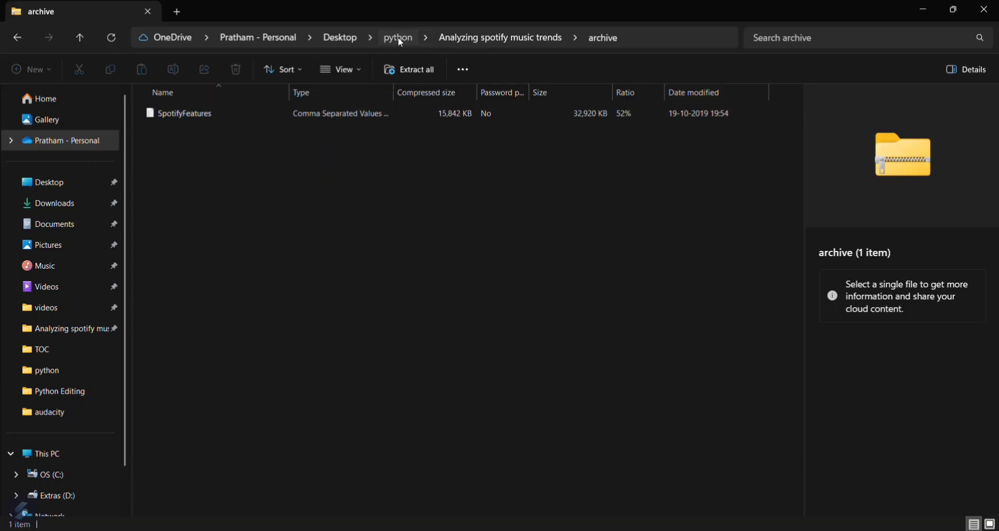
Go back up to the python folder and reopen the project folder.
{"action": "left_click", "coordinate": [398, 37]}
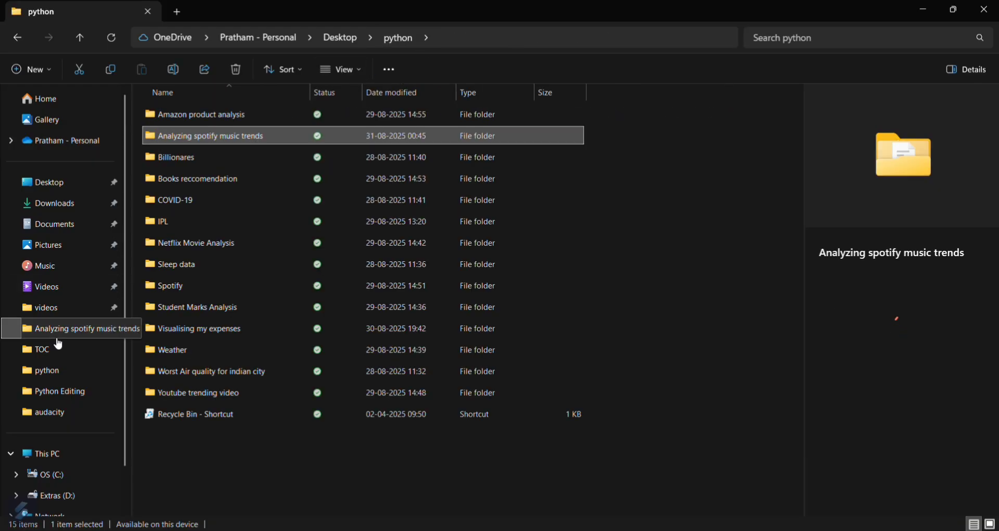
{"action": "double_click", "coordinate": [212, 135]}
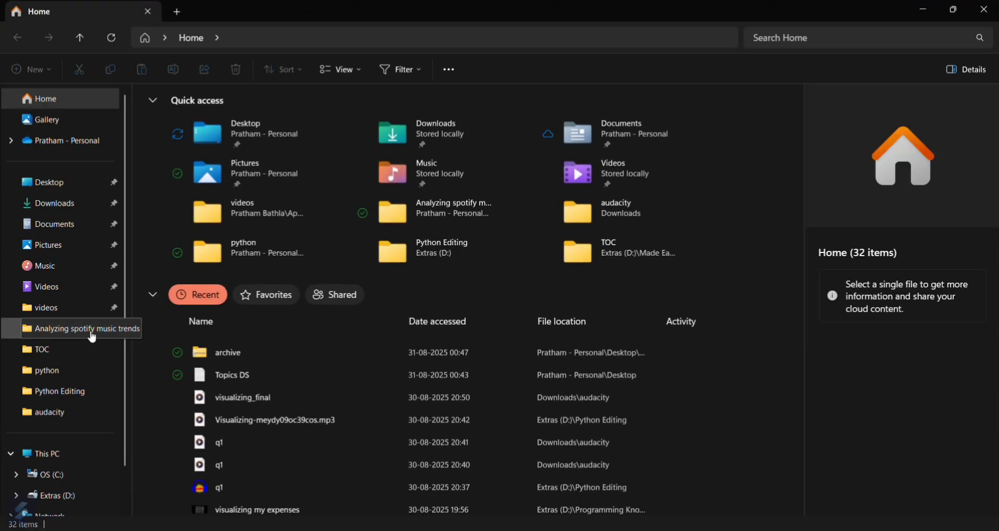
{"action": "double_click", "coordinate": [83, 328]}
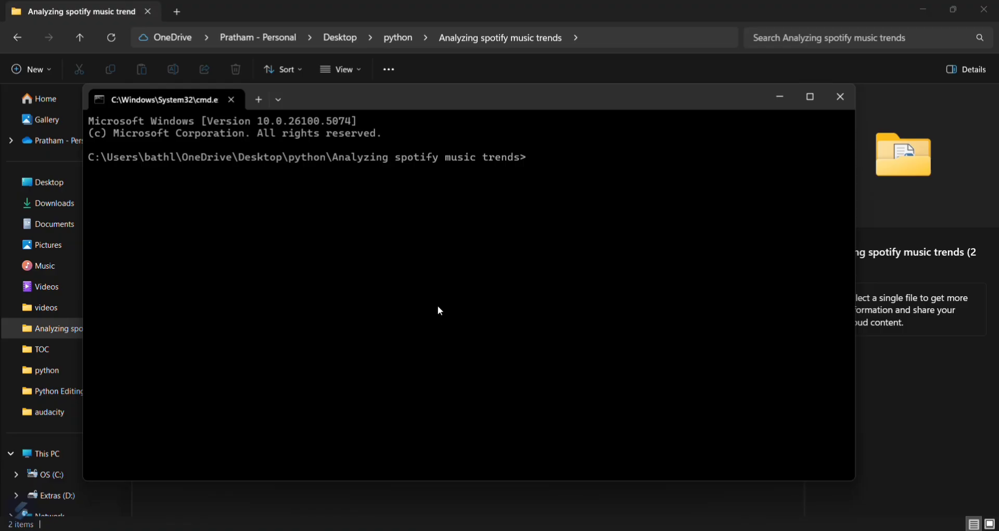
Launch VS Code on the project folder with 'code .' from Command Prompt.
{"action": "type", "text": "code ."}
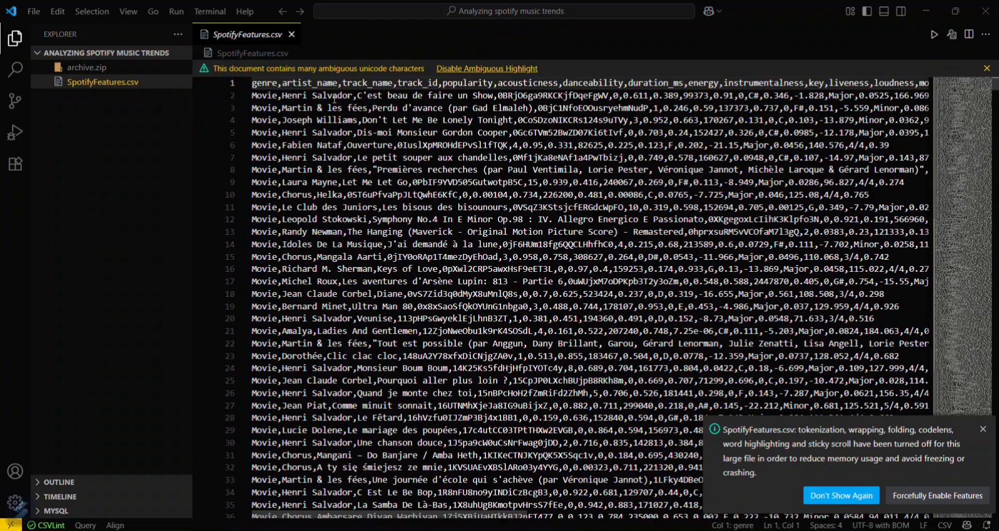
Review SpotifyFeatures.csv and create a new app.py file in the project folder.
{"action": "scroll", "scroll_direction": "down", "scroll_amount": 3}
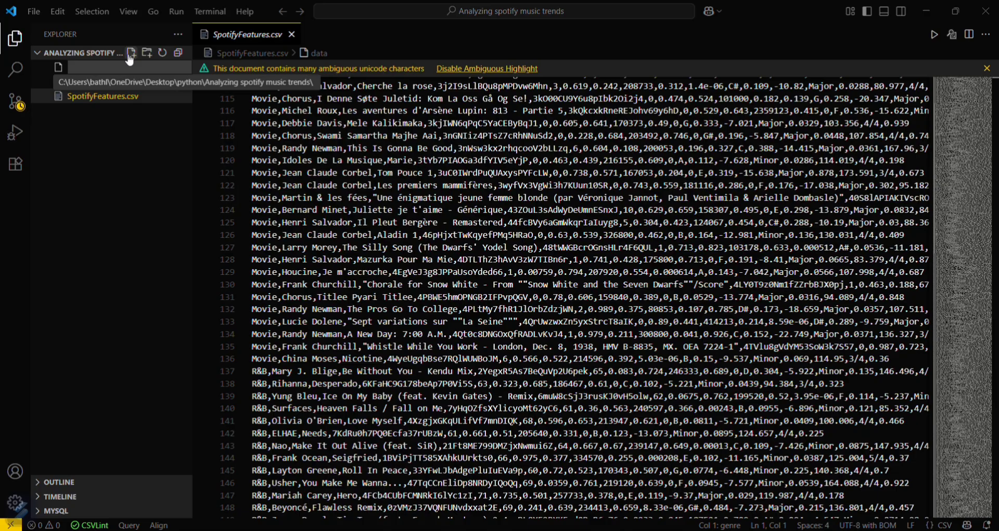
{"action": "left_click", "coordinate": [131, 52]}
{"action": "type", "text": "app.py"}
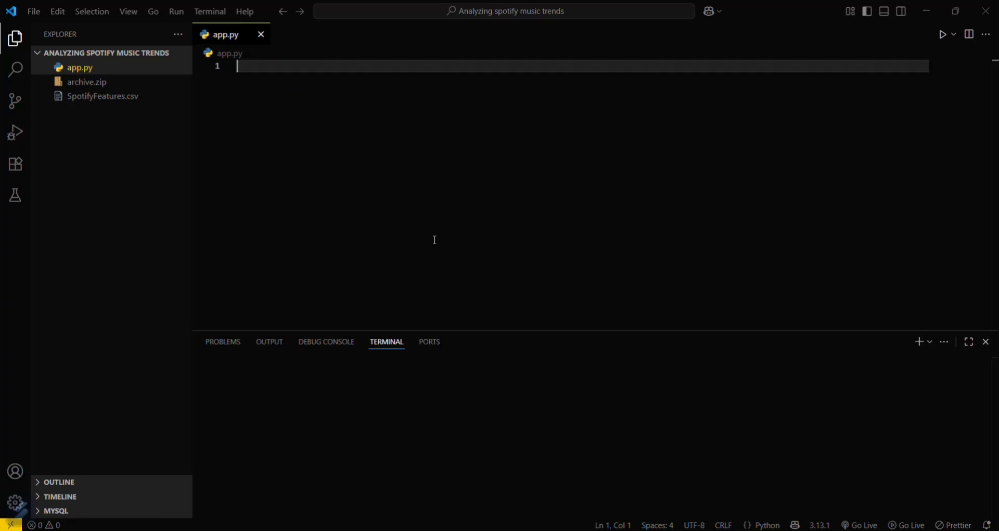
Run 'pip install pandas matplotlib' in a VS Code terminal, then close the panel.
{"action": "left_click", "coordinate": [210, 12]}
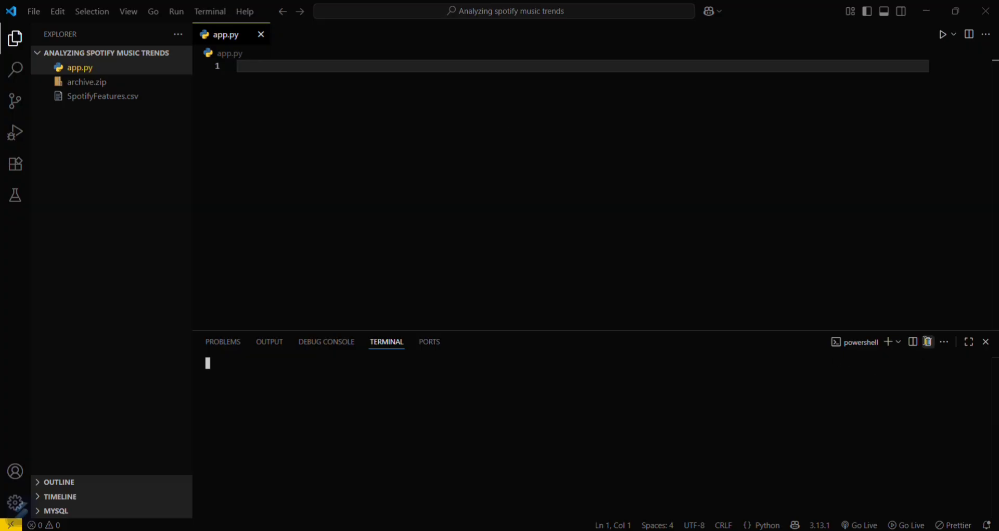
{"action": "left_click", "coordinate": [209, 12]}
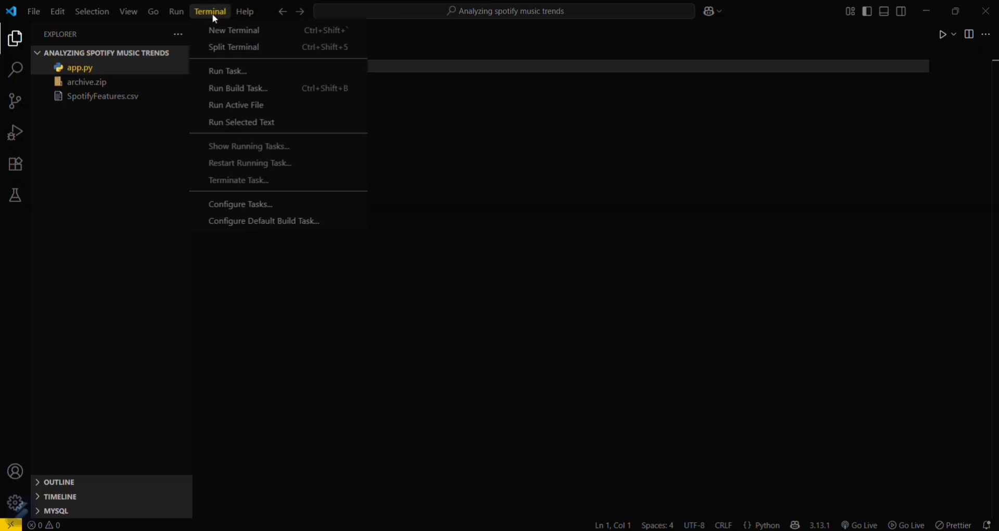
{"action": "left_click", "coordinate": [234, 31]}
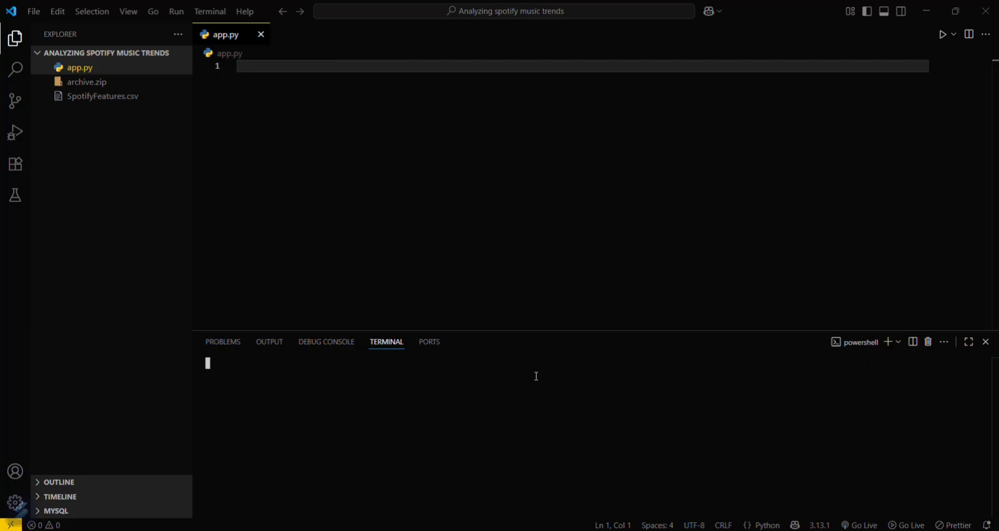
{"action": "type", "text": "pip install pa"}
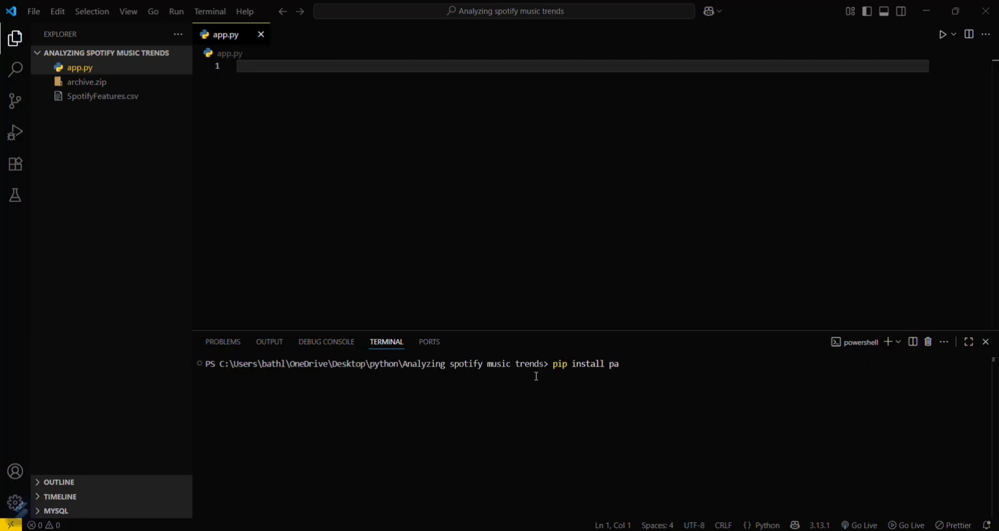
{"action": "type", "text": "ndas ma"}
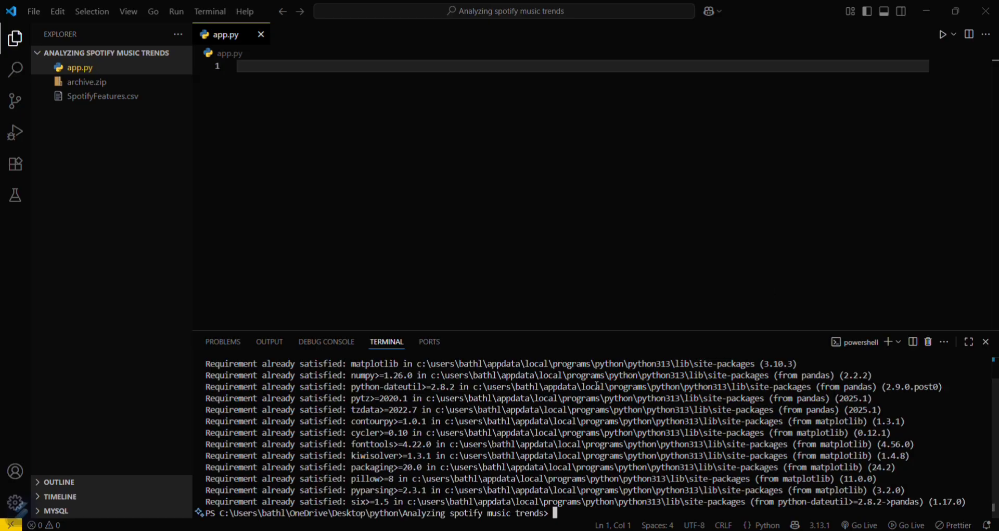
{"action": "double_click", "coordinate": [304, 397]}
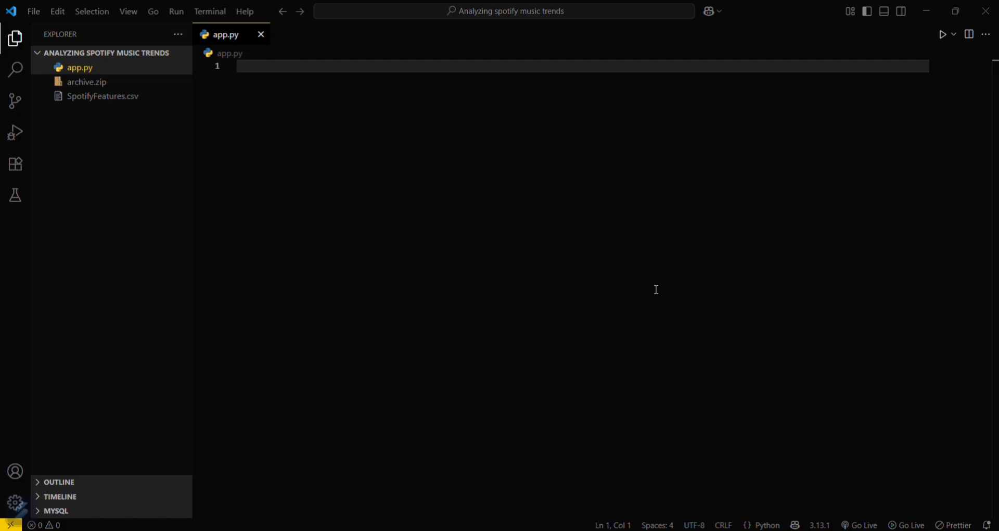
Import pandas, numpy and matplotlib at the top of app.py.
{"action": "type", "text": "import pa"}
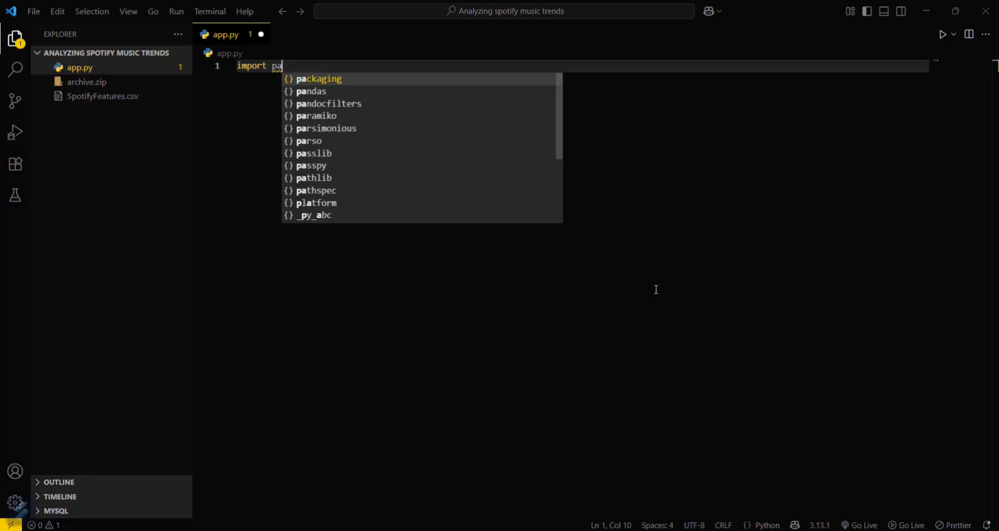
{"action": "type", "text": "nds"}
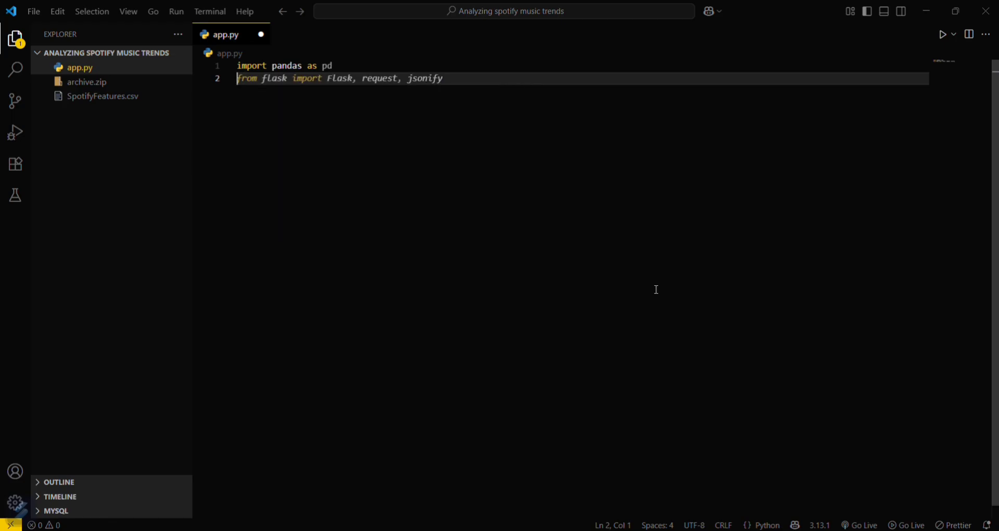
{"action": "type", "text": "import numpy as np"}
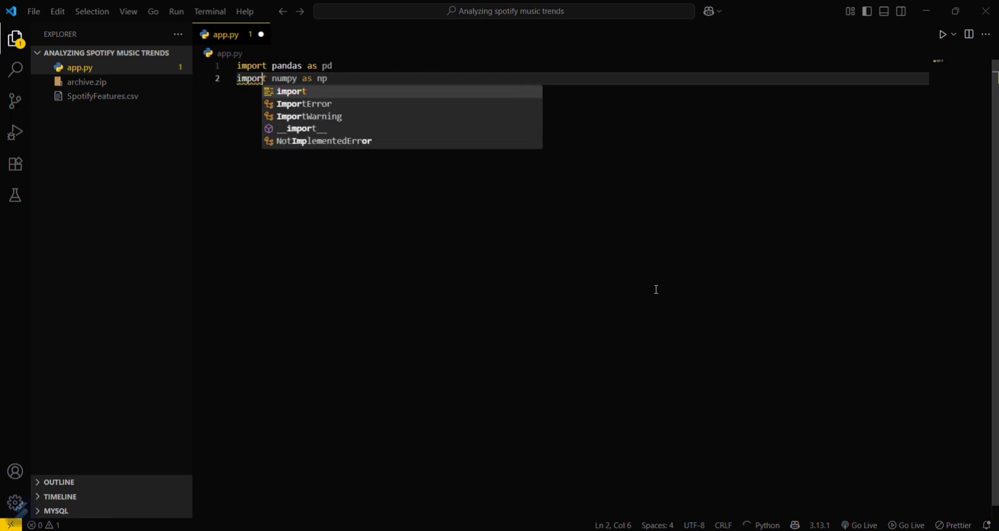
{"action": "type", "text": "matplotlib.pyplot as plt"}
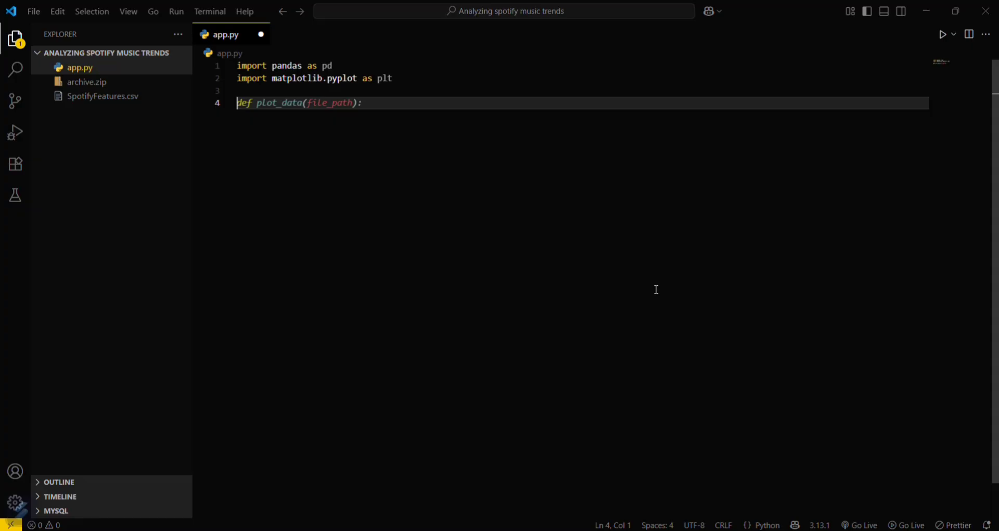
Load SpotifyFeatures.csv into df with pd.read_csv and drop missing rows.
{"action": "type", "text": "df = pd.read_csv('data.csv')"}
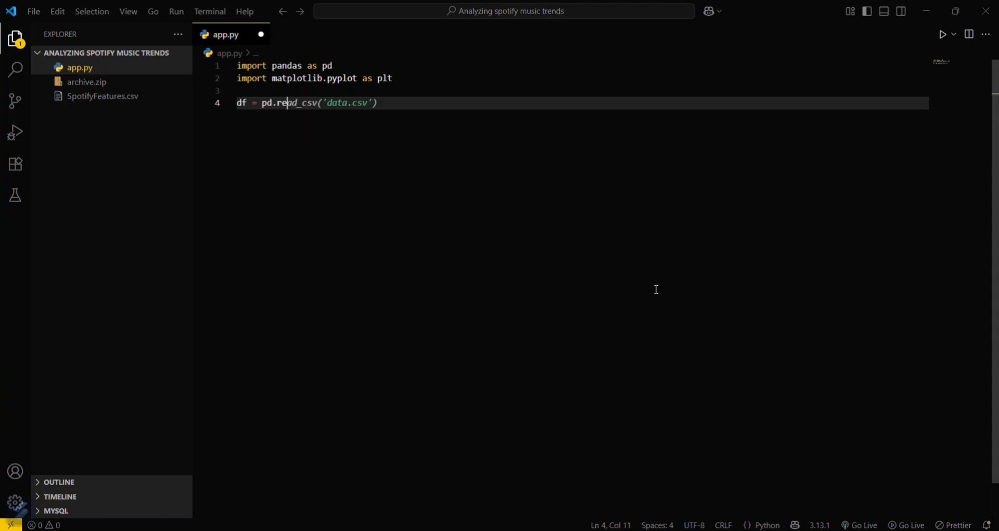
{"action": "type", "text": "d"}
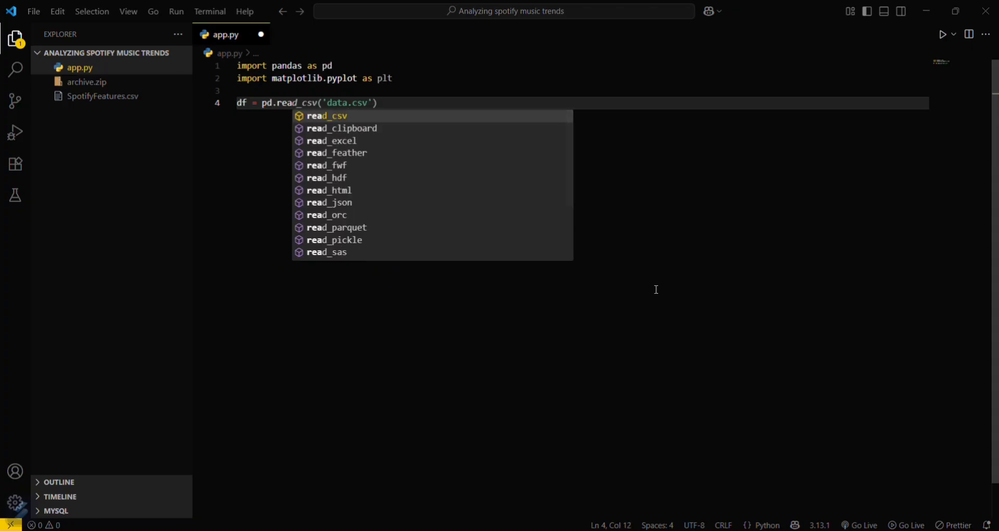
{"action": "key", "text": "Escape"}
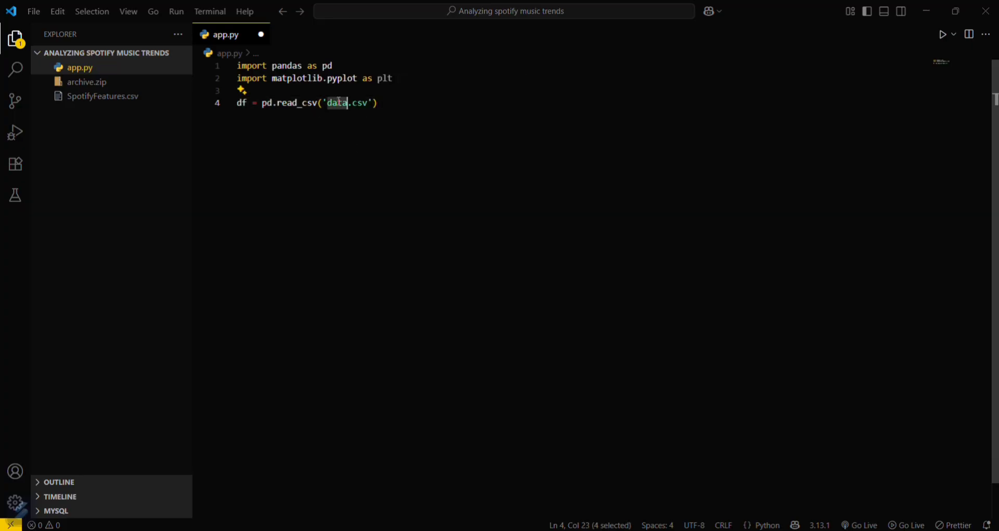
{"action": "type", "text": "Spotify"}
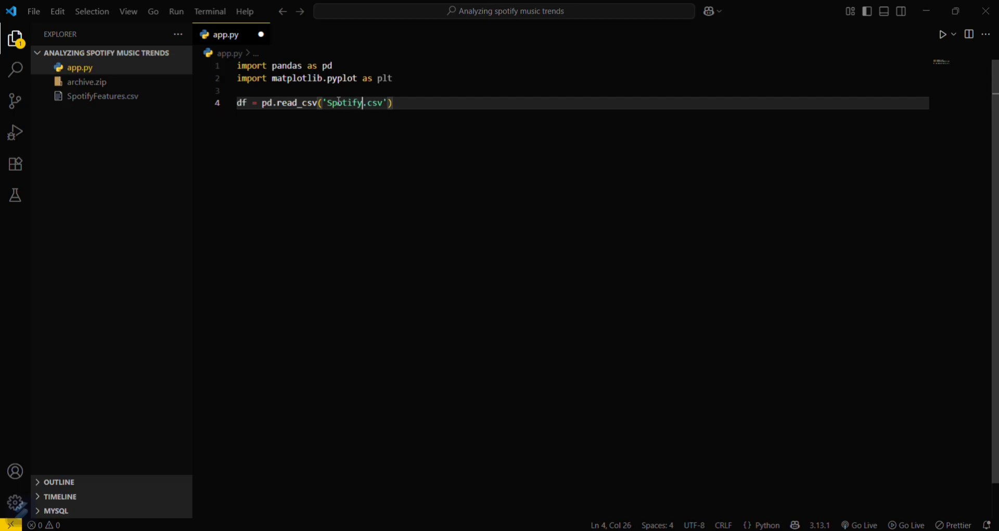
{"action": "type", "text": "Featur"}
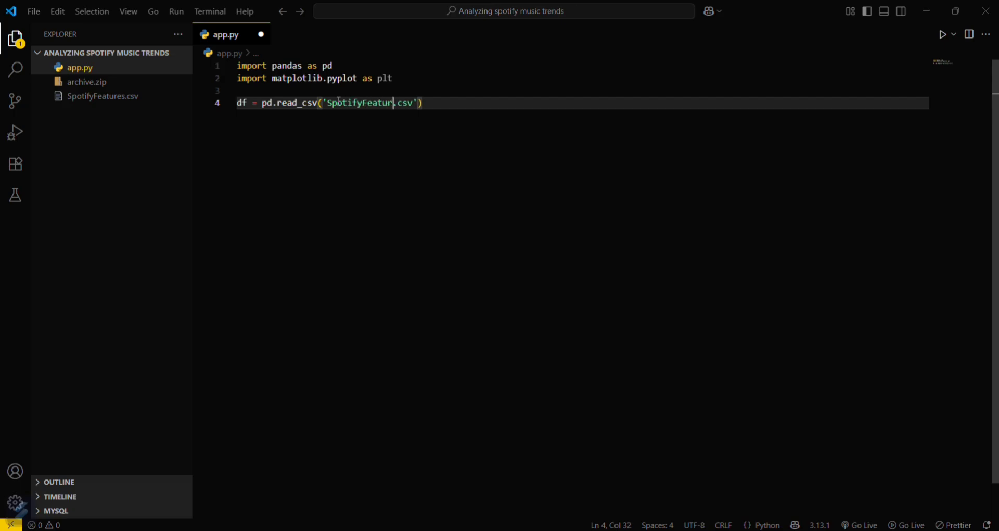
{"action": "type", "text": "es"}
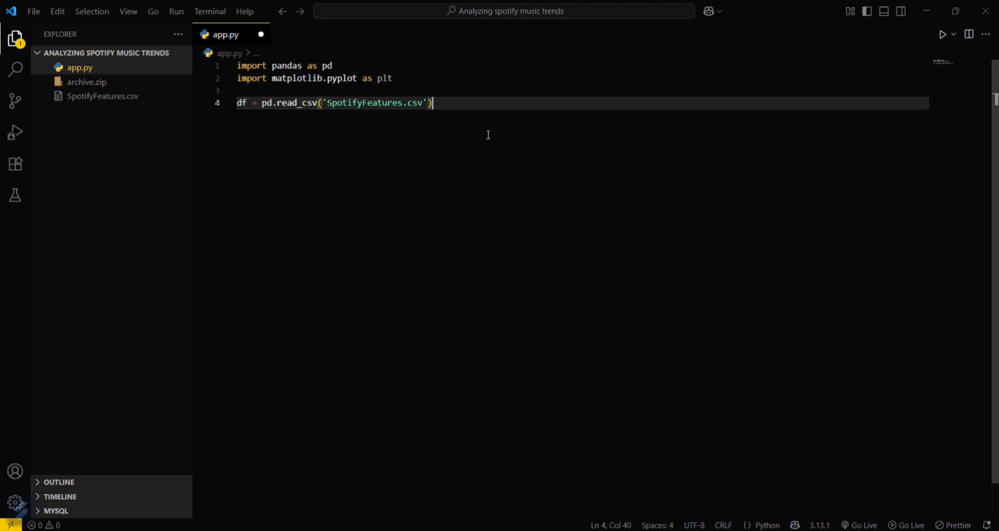
{"action": "type", "text": "df = df.dropna()"}
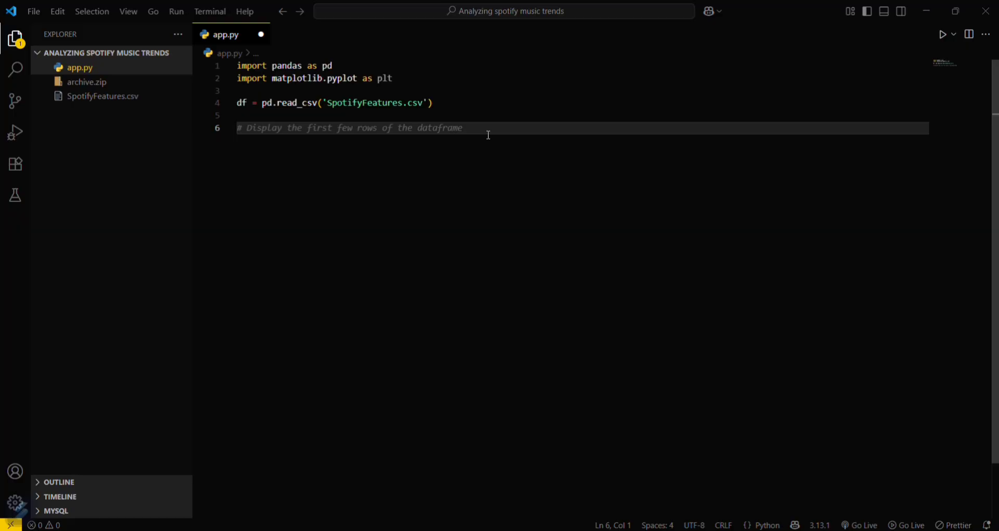
Plot df['popularity'] as a 20-bin skyblue histogram with black edges.
{"action": "type", "text": "df["}
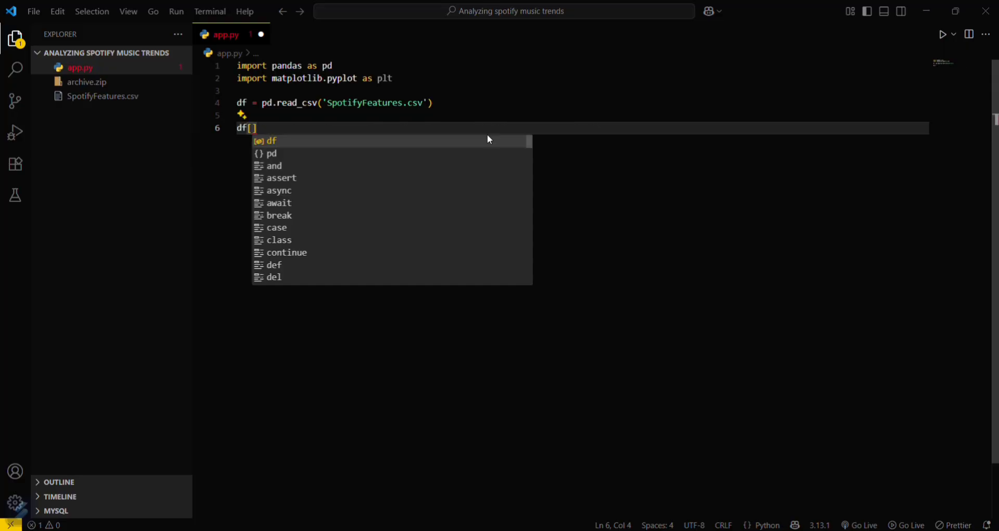
{"action": "type", "text": "\"popula"}
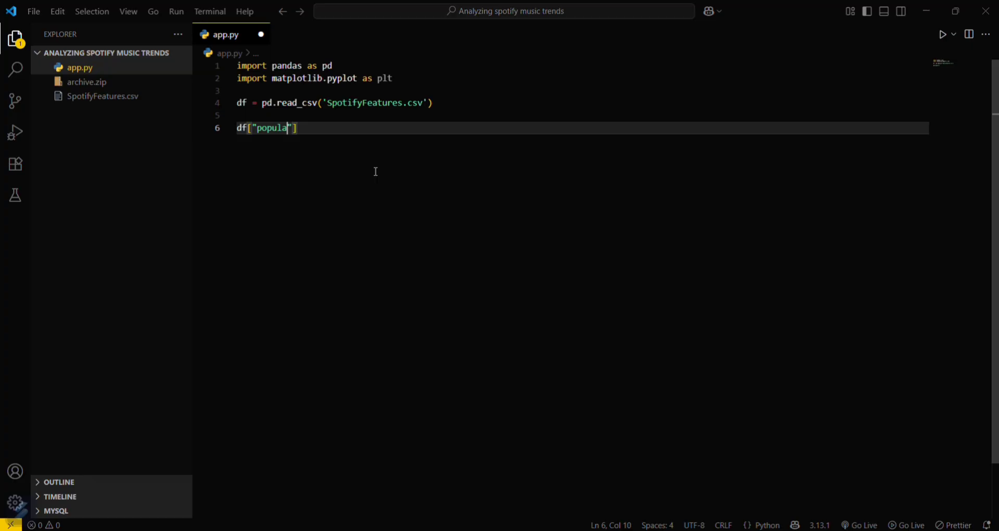
{"action": "type", "text": "rity\"].plot(kind='hist', bins=20, color='skyblue', edgecolor='black')"}
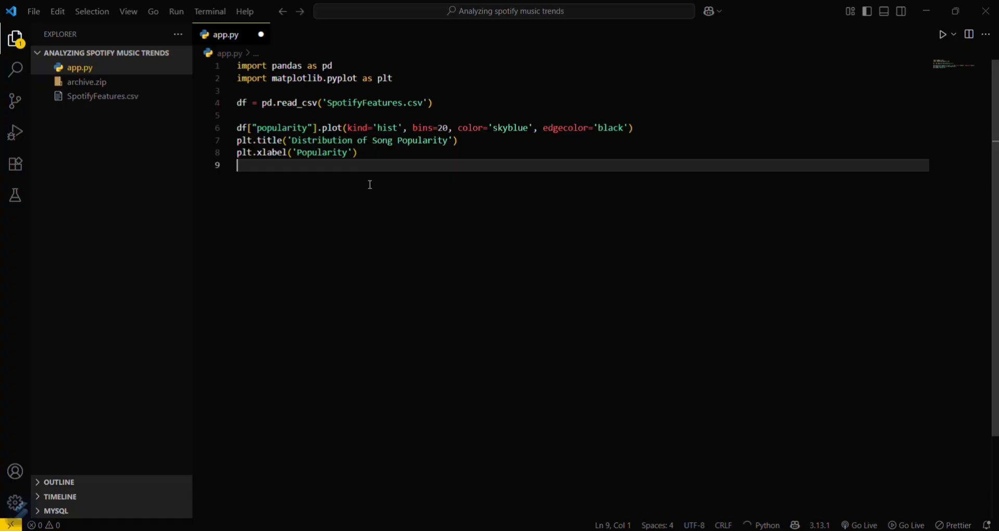
Add title, axis labels, plt.show() and savefig to popularity_distribution.png.
{"action": "type", "text": "plt.ylabel('Number of Songs')"}
{"action": "type", "text": "plt.s"}
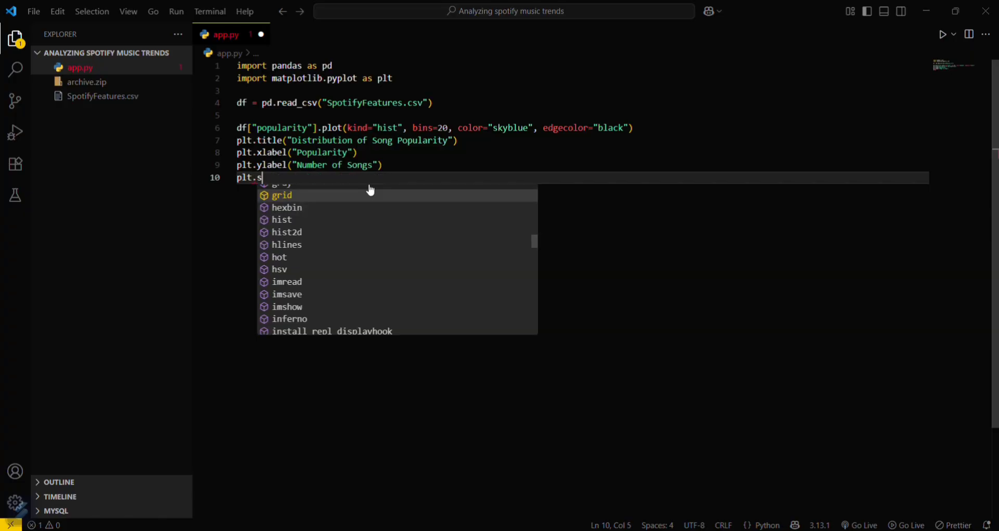
{"action": "type", "text": "how()"}
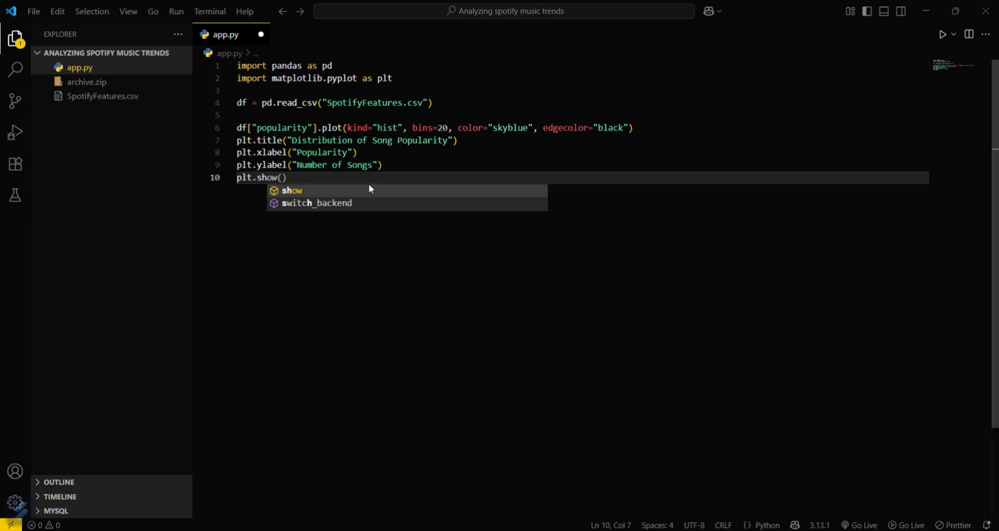
{"action": "key", "text": "Enter"}
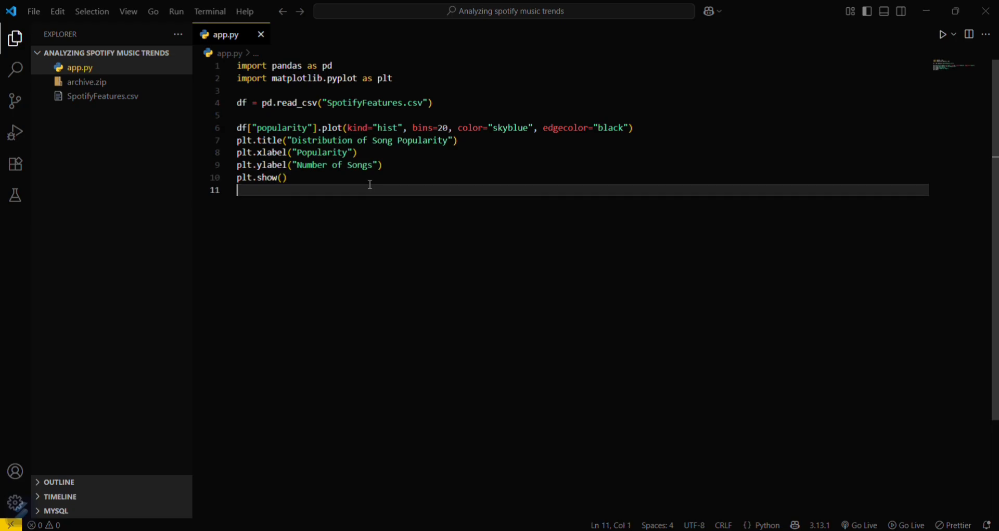
{"action": "type", "text": "plt.savefig(\"popularity_distribution.png\")"}
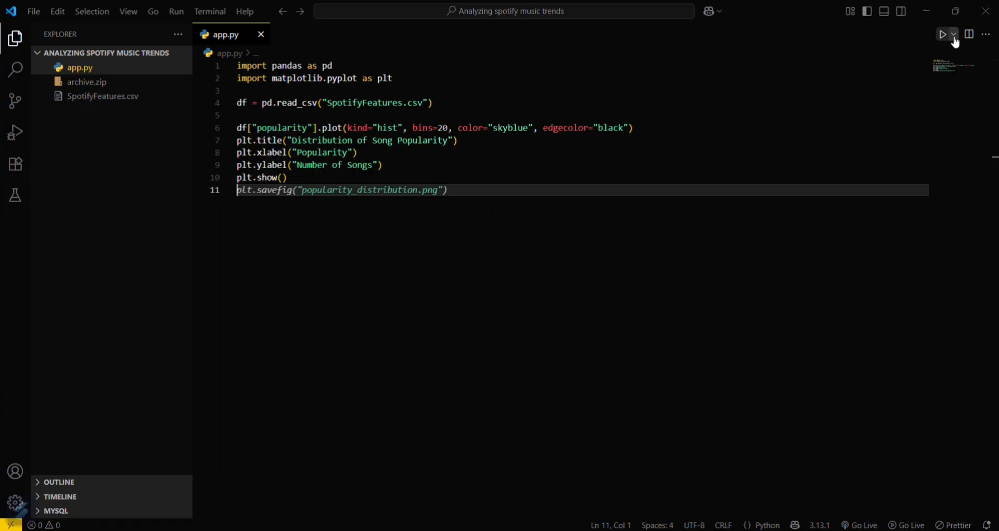
Run app.py in a dedicated terminal, view the popularity histogram and close its window.
{"action": "left_click", "coordinate": [954, 34]}
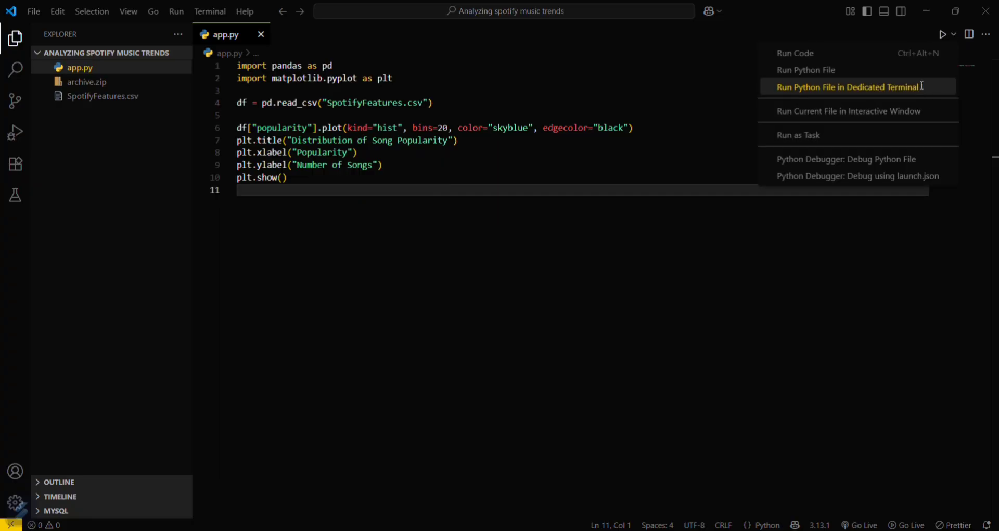
{"action": "left_click", "coordinate": [849, 87]}
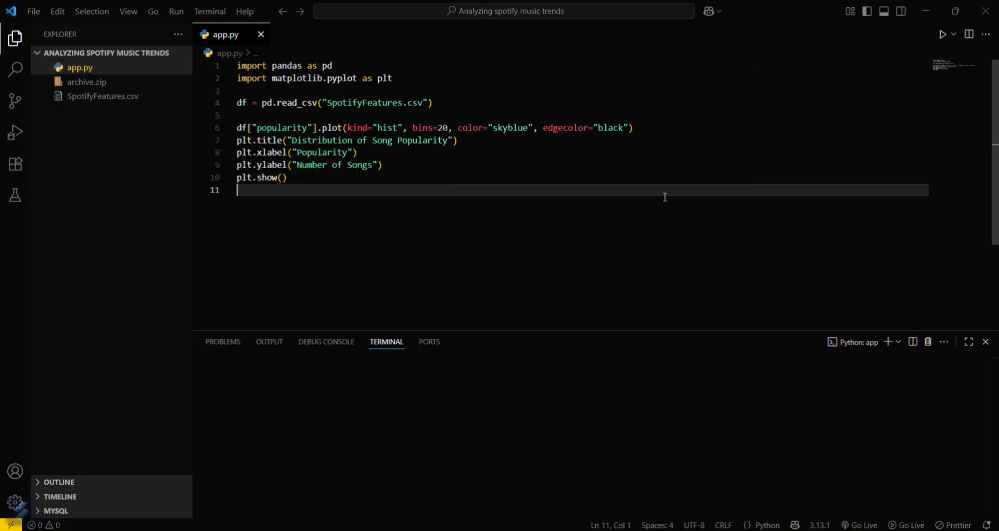
{"action": "left_click", "coordinate": [943, 34]}
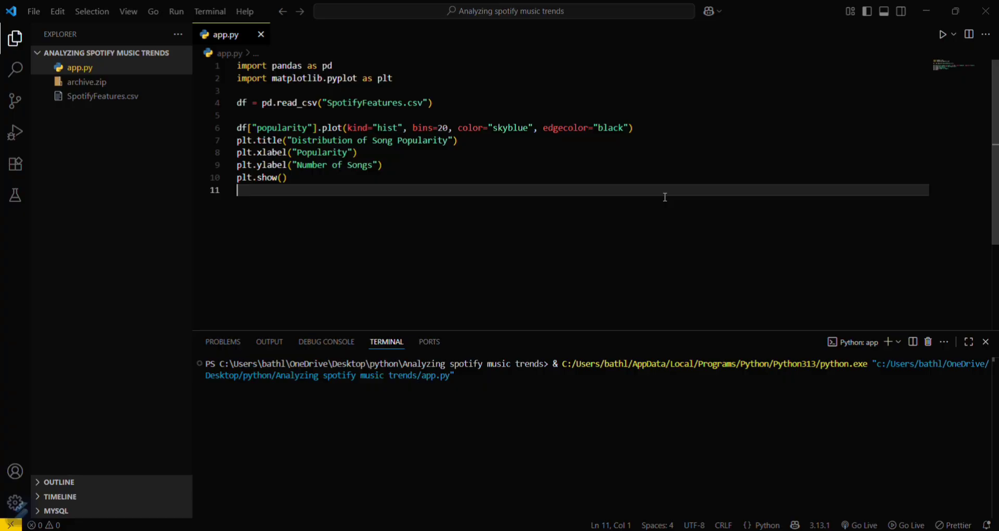
{"action": "mouse_move", "coordinate": [472, 162]}
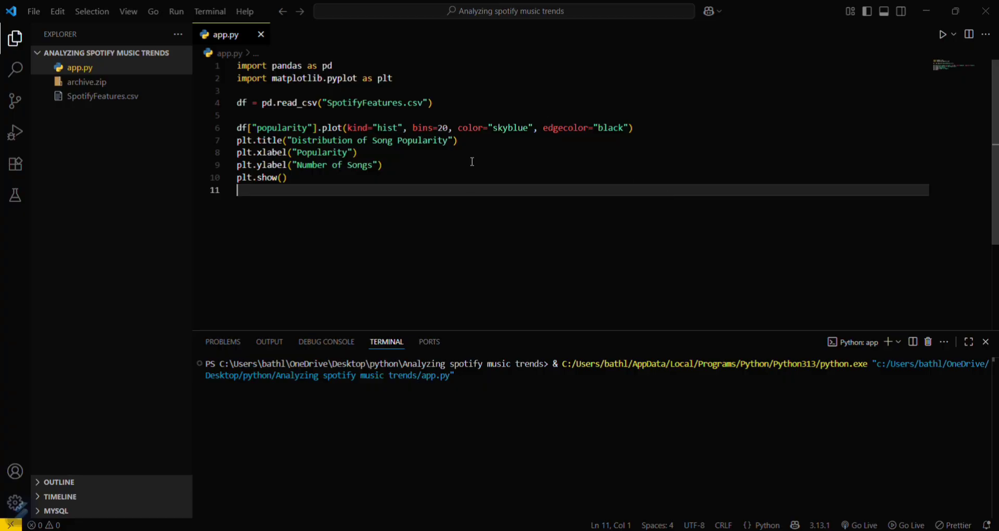
{"action": "left_click", "coordinate": [943, 33]}
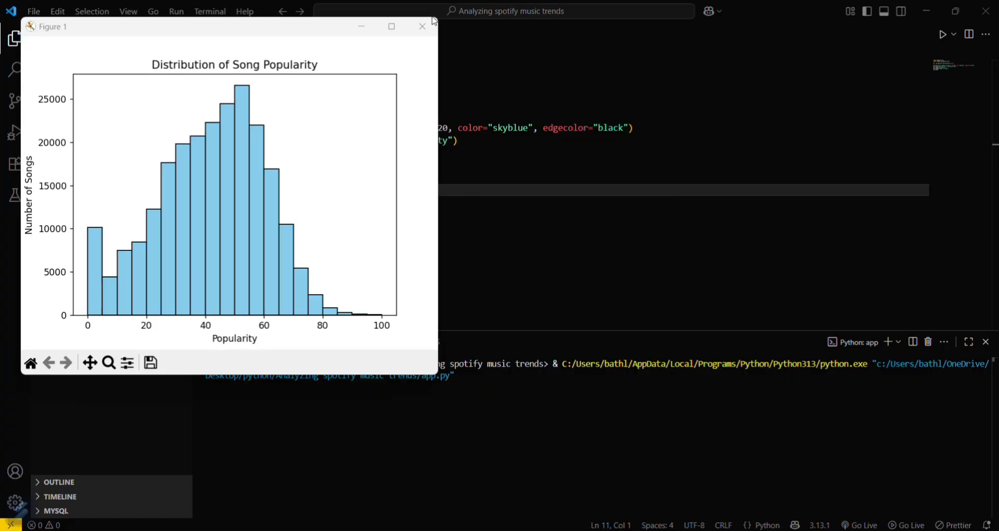
{"action": "mouse_move", "coordinate": [234, 255]}
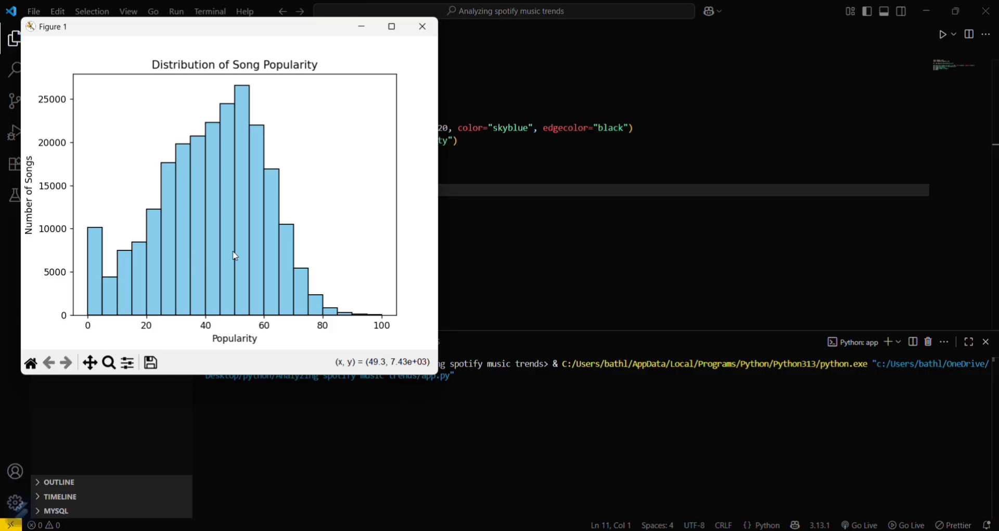
{"action": "mouse_move", "coordinate": [259, 20]}
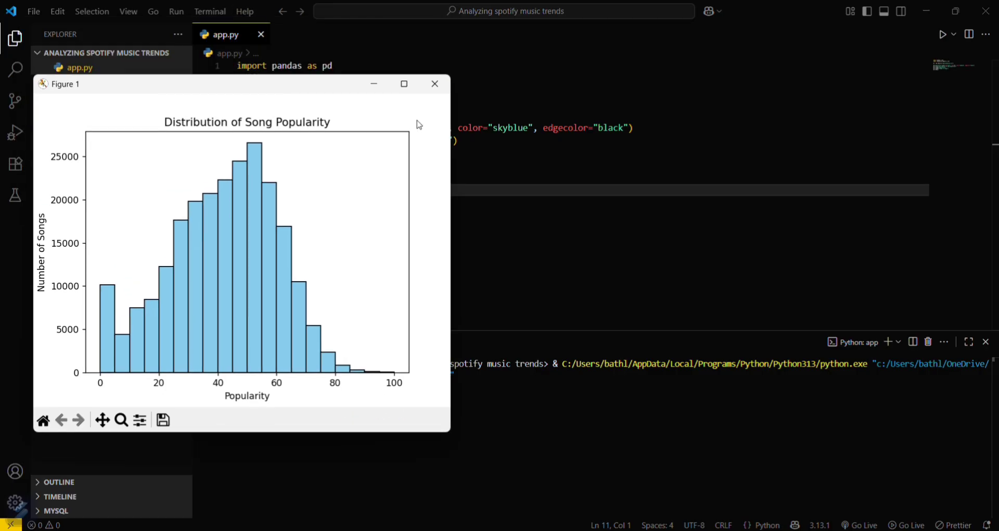
{"action": "left_click", "coordinate": [434, 83]}
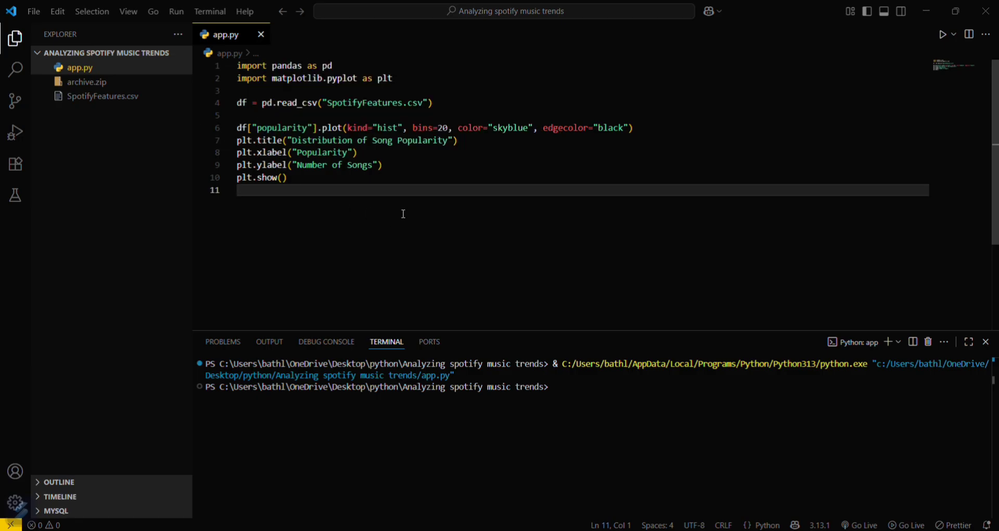
{"action": "mouse_move", "coordinate": [446, 241]}
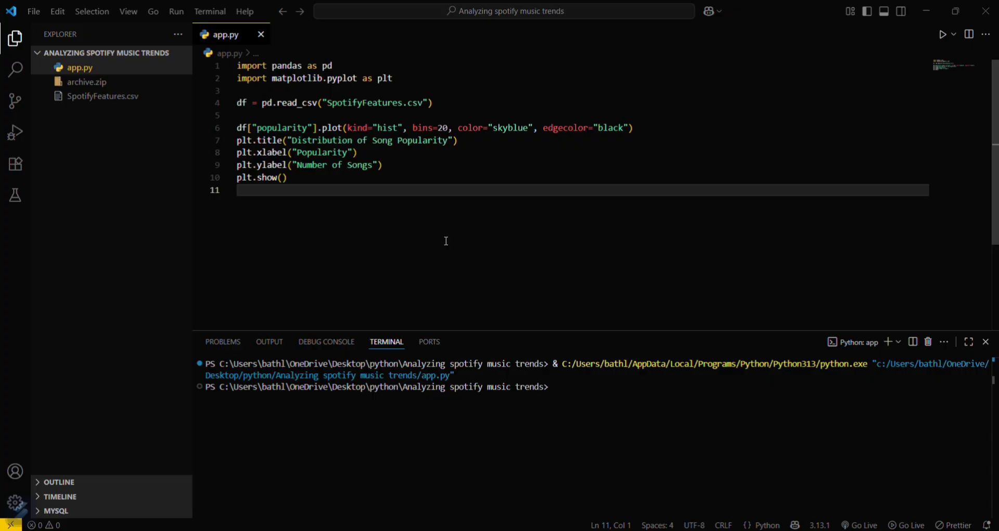
Add a green energy-vs-valence scatter plot with alpha 0.3 on a 10x6 figure.
{"action": "left_click", "coordinate": [239, 190]}
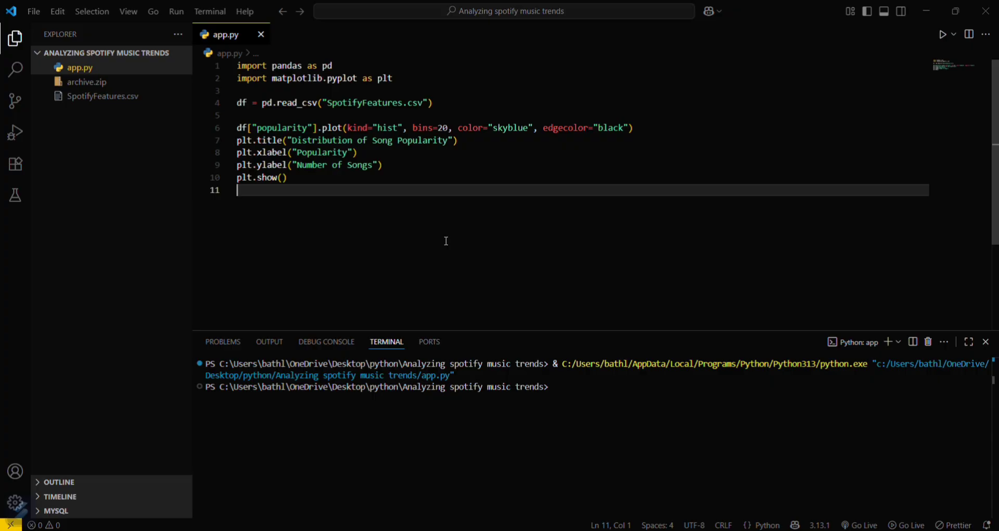
{"action": "type", "text": "df[\"tempo\"].plot(kind=\"hist\", bins=20, color=\"lightgreen\", edgecolor=\"black\")"}
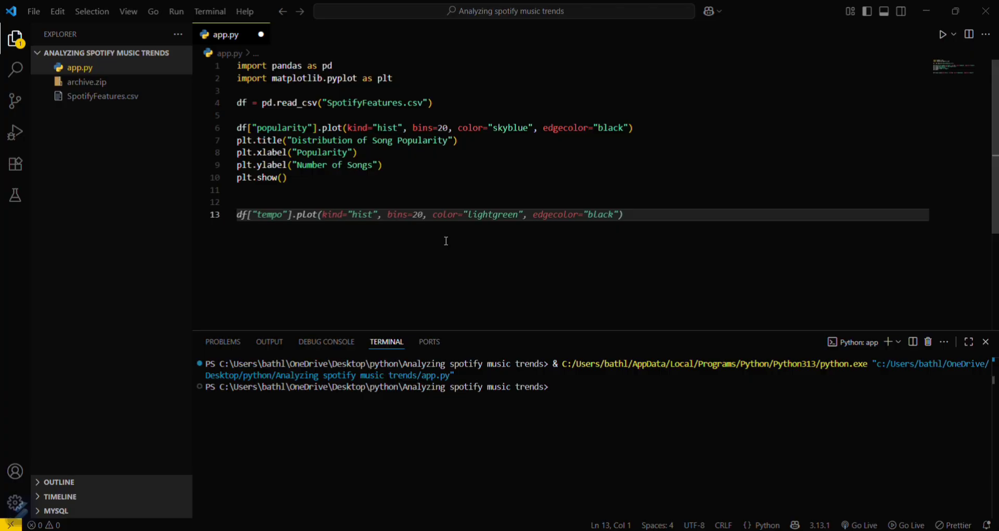
{"action": "type", "text": "plt.figure(figsize=(10, 6))"}
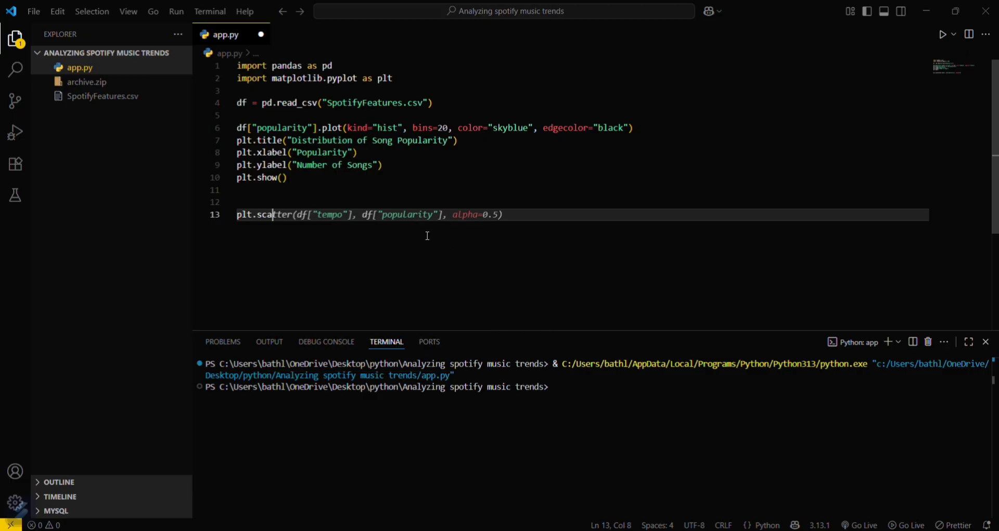
{"action": "double_click", "coordinate": [331, 214]}
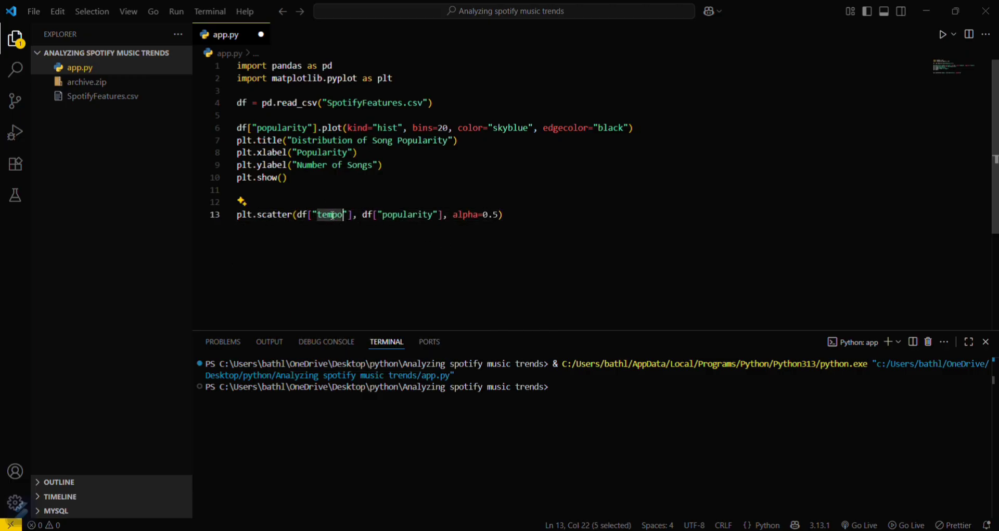
{"action": "type", "text": "energy"}
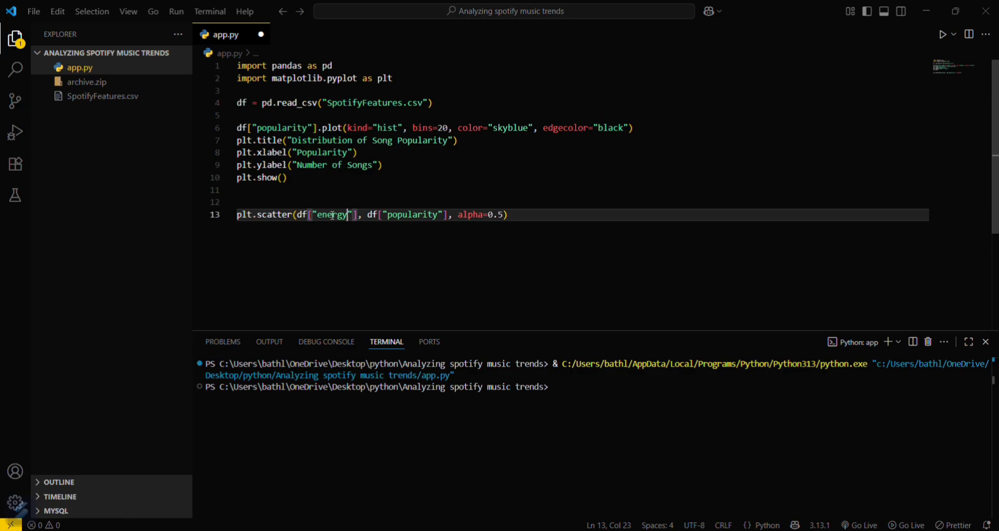
{"action": "double_click", "coordinate": [412, 213]}
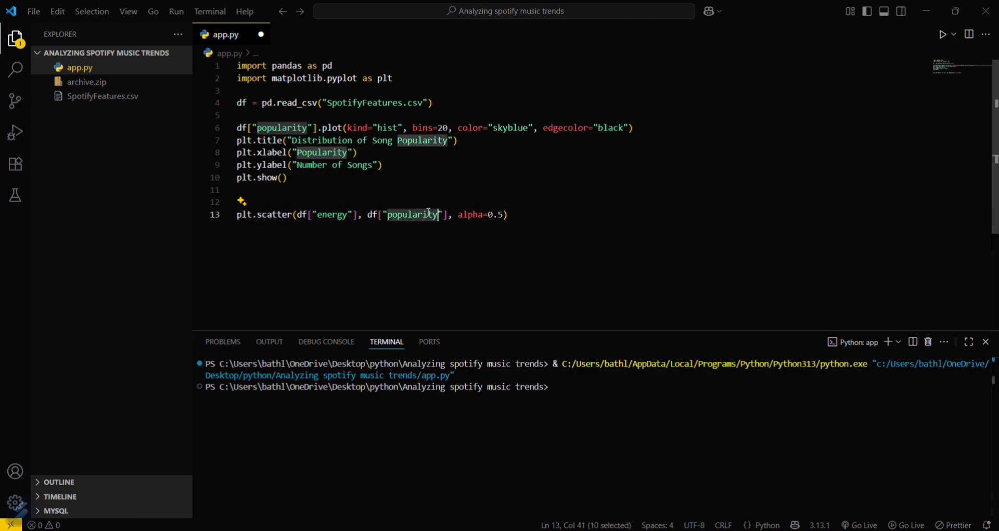
{"action": "type", "text": "val"}
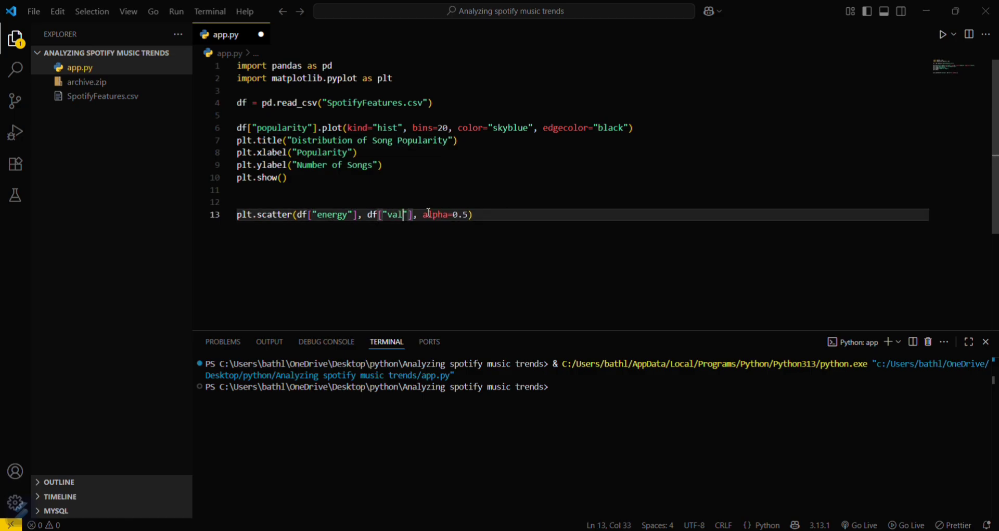
{"action": "type", "text": "ence"}
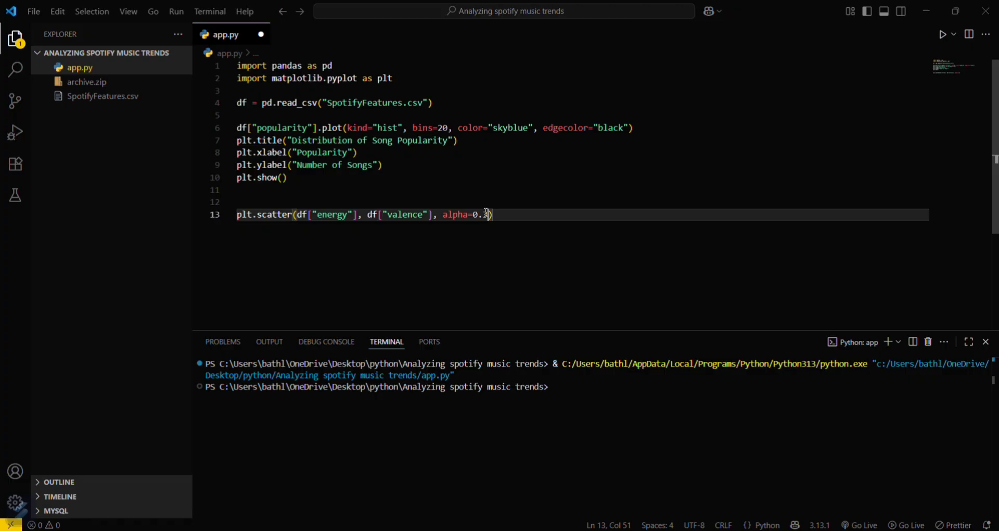
{"action": "type", "text": ",co"}
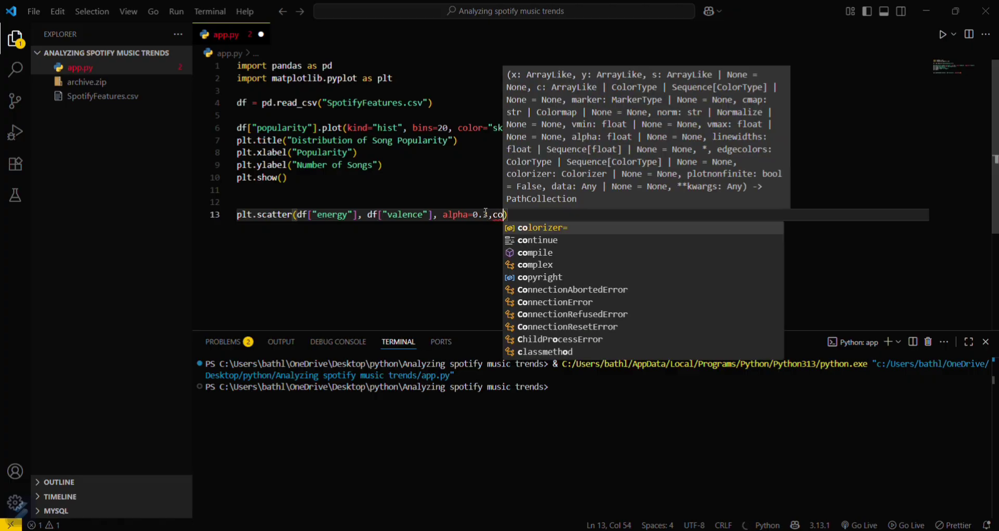
{"action": "type", "text": "lor=\"green"}
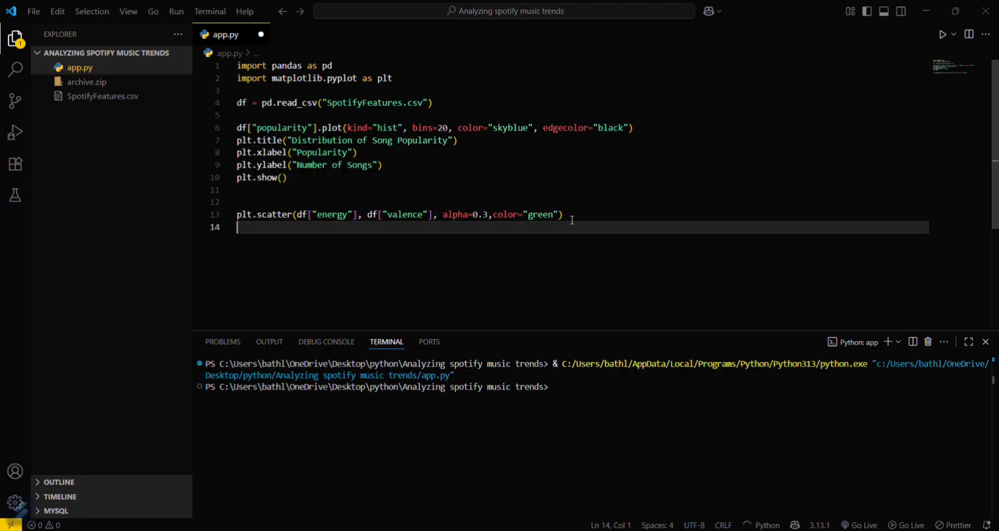
Title it Energy vs Valence with Energy and Valence axis labels.
{"action": "type", "text": "plt.title(\"Energy vs Valence\")"}
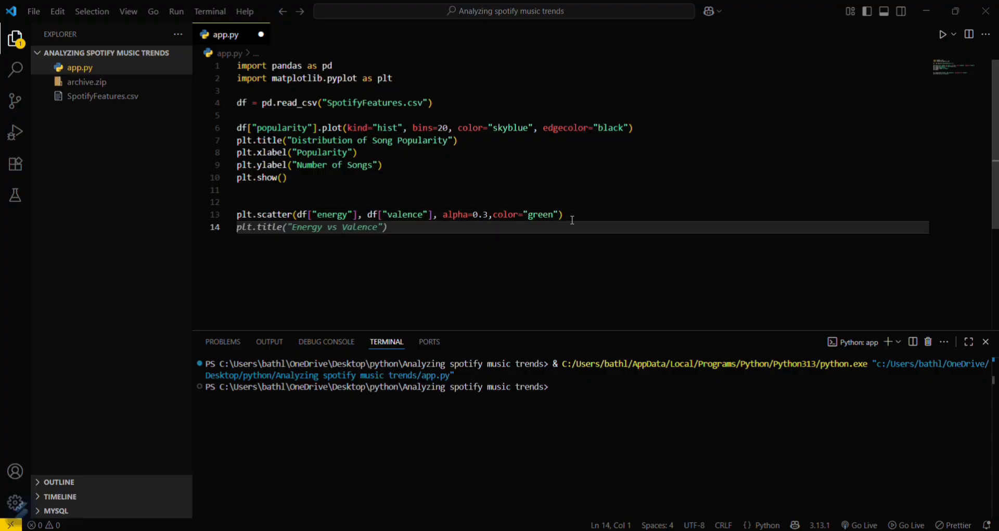
{"action": "type", "text": "plt.xlabel(\"Energy\")"}
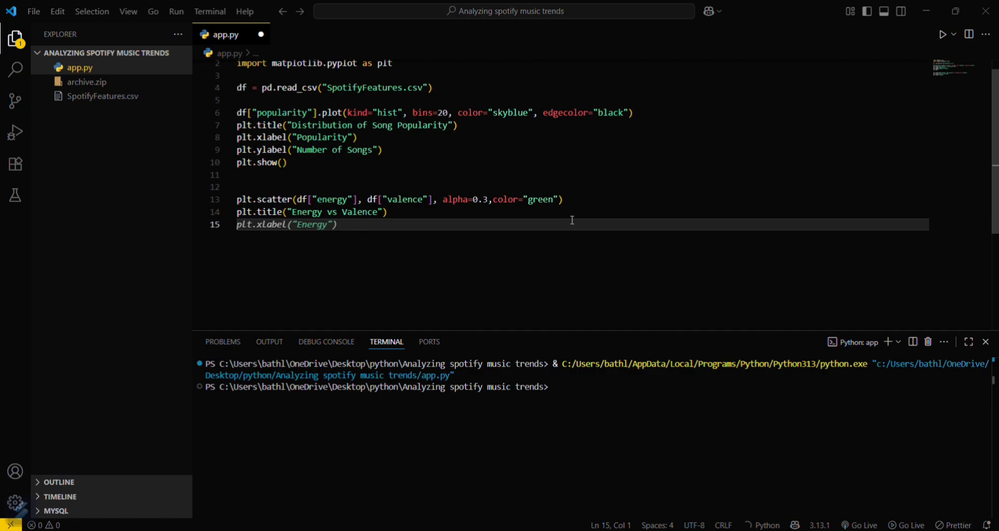
{"action": "type", "text": "plt.ylabel(\"Valence\")"}
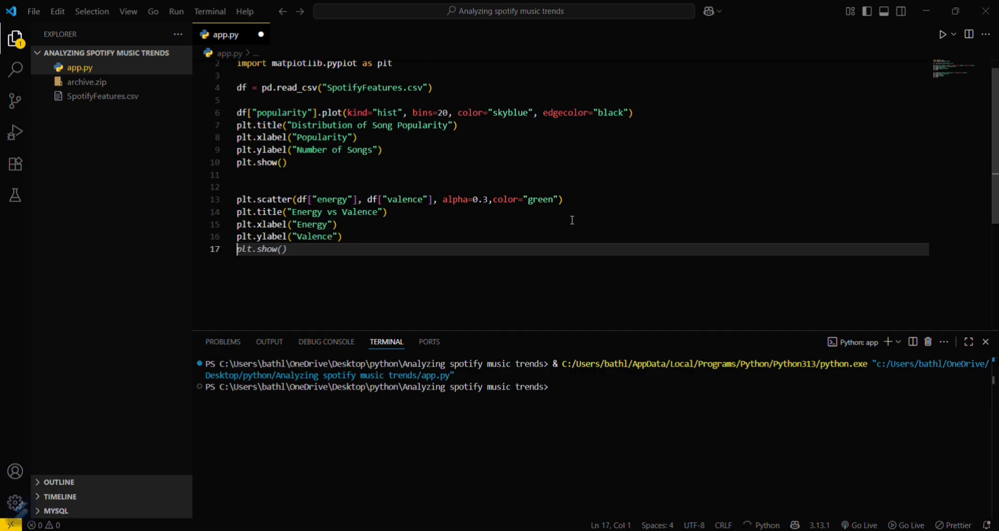
{"action": "type", "text": "plt.figure(figsize=(10, 6))"}
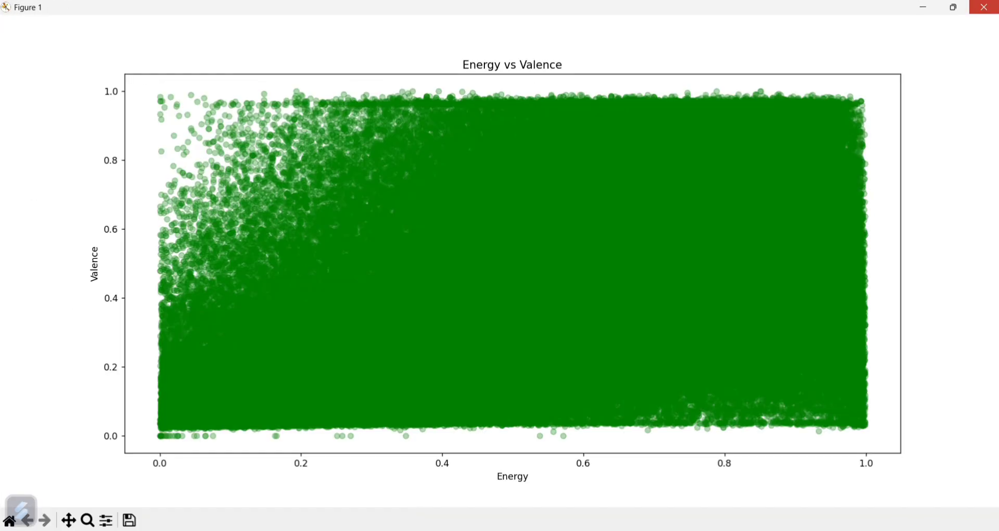
Close the Energy vs Valence scatter plot window after the rerun.
{"action": "left_click", "coordinate": [982, 6]}
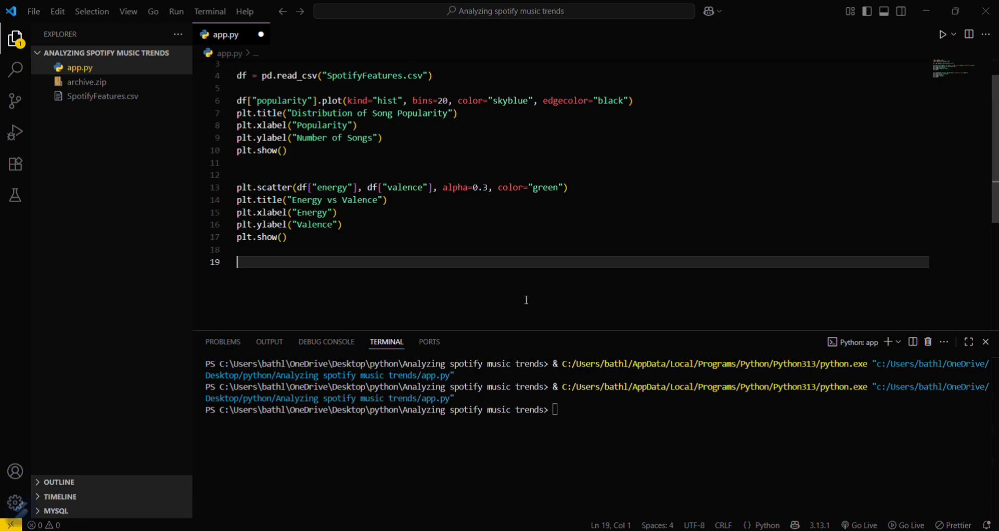
Add a df.groupby('genre') mean-danceability top-10 bar chart line in orange.
{"action": "type", "text": "plt.boxplot([df[df[\"genre\"] == genre][\"tempo\"] for genre in df[\"genre\"].unique()], labels=df[\"genre\"].unique())"}
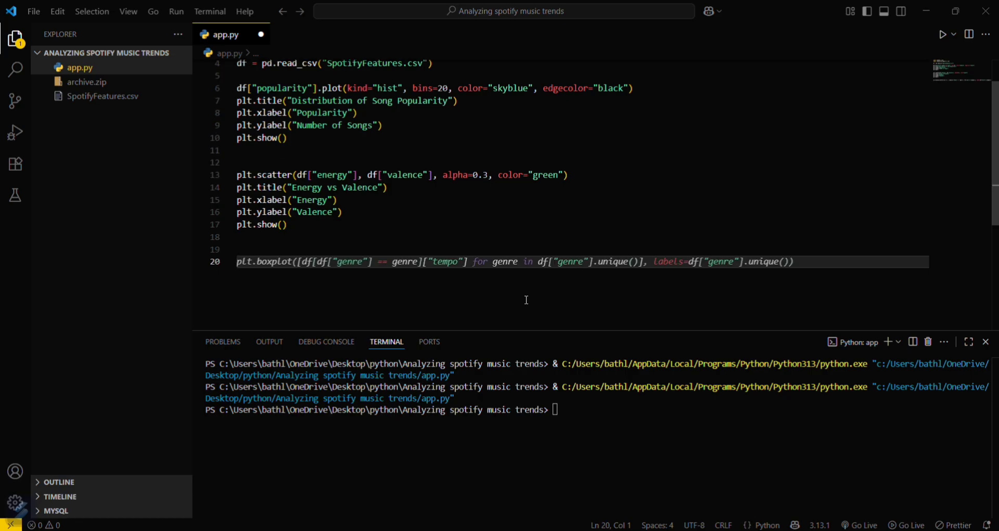
{"action": "type", "text": "df.g"}
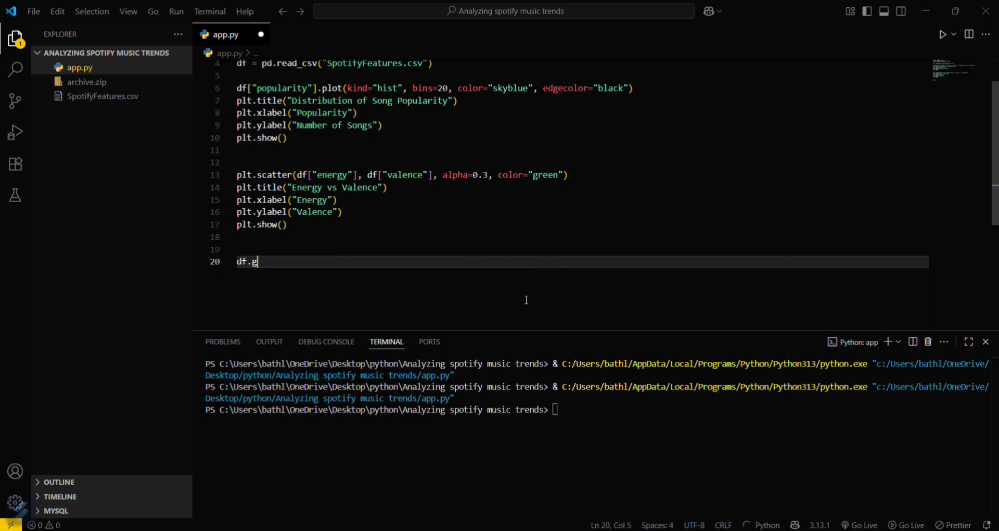
{"action": "type", "text": "roupby(\"genre\")[\"popularity\"].mean().sort_values(ascending=False).head(10).plot(kind=\"bar\", color=\"orange\", edgecolor=\"black\")"}
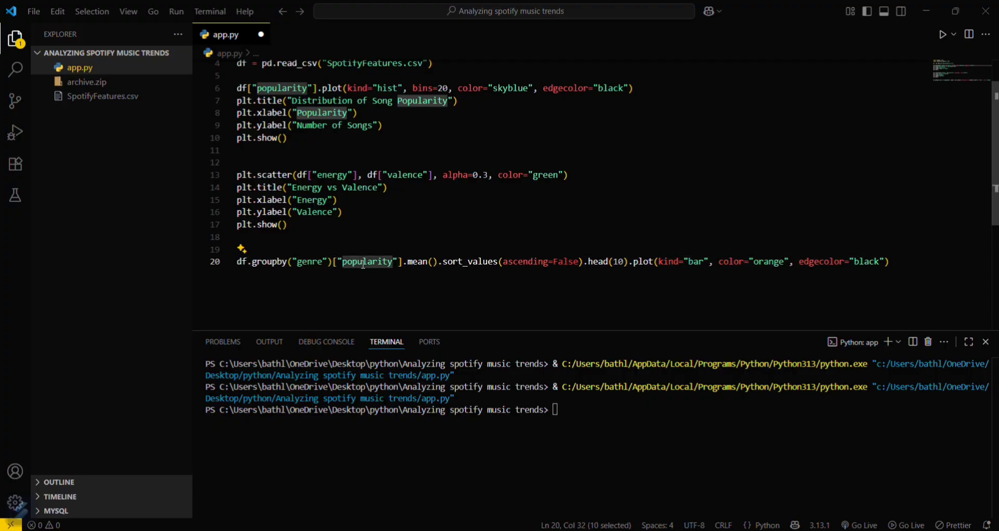
{"action": "type", "text": "dance"}
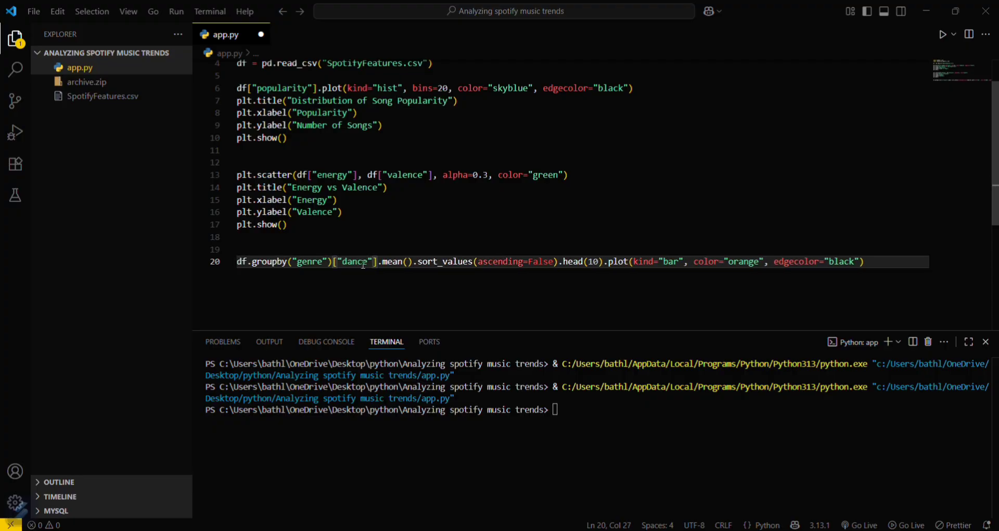
{"action": "type", "text": "ablity"}
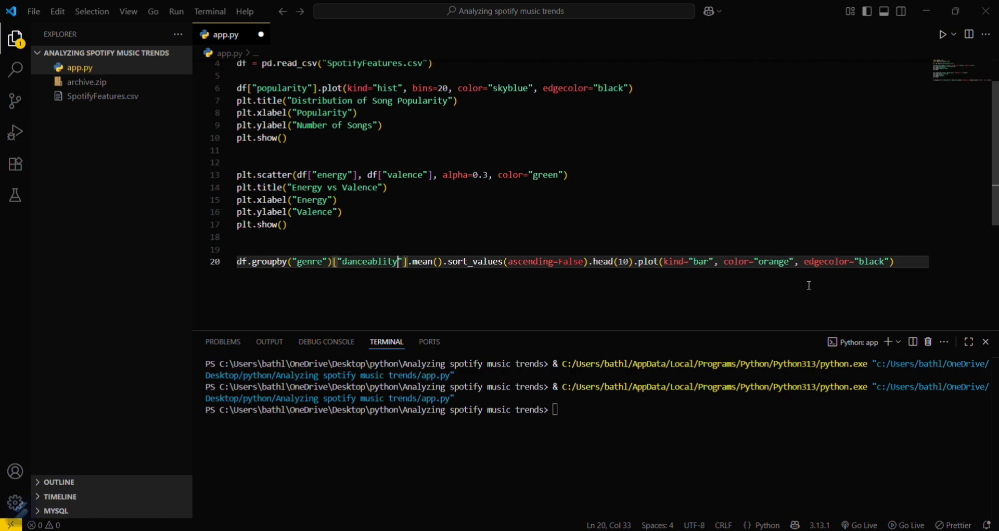
{"action": "mouse_move", "coordinate": [763, 237]}
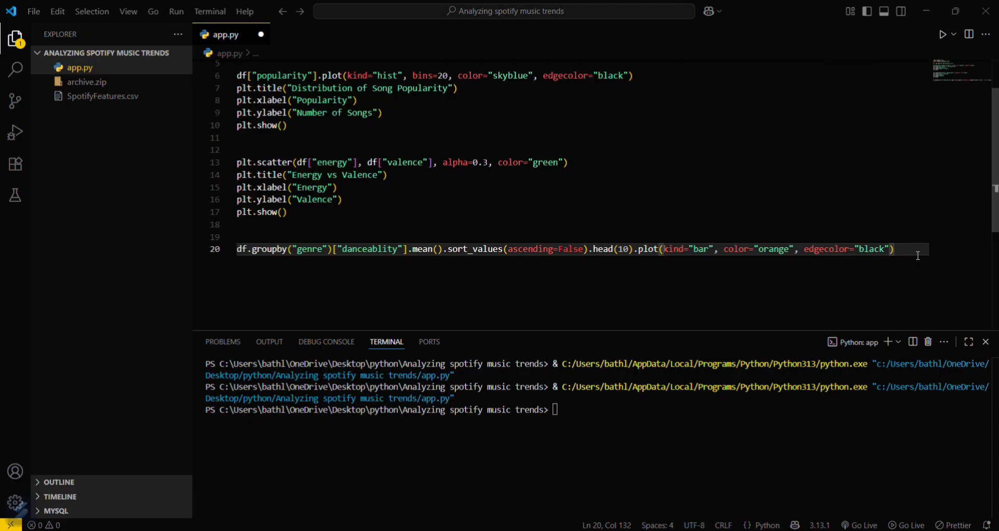
Add the title 'Top 10 Genres by Average Danceability', xticks rotation=45 and plt.show().
{"action": "type", "text": "plt.title(\"Top 10 Genres by Average Danceability\")"}
{"action": "type", "text": "plt.ylabel(\"Average Danceability"}
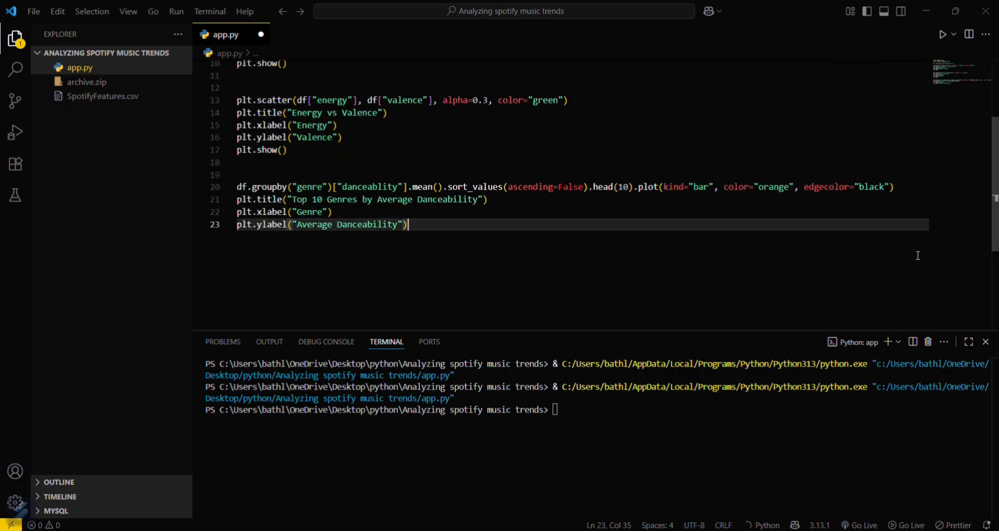
{"action": "type", "text": "plt.xticks(rotation=45)"}
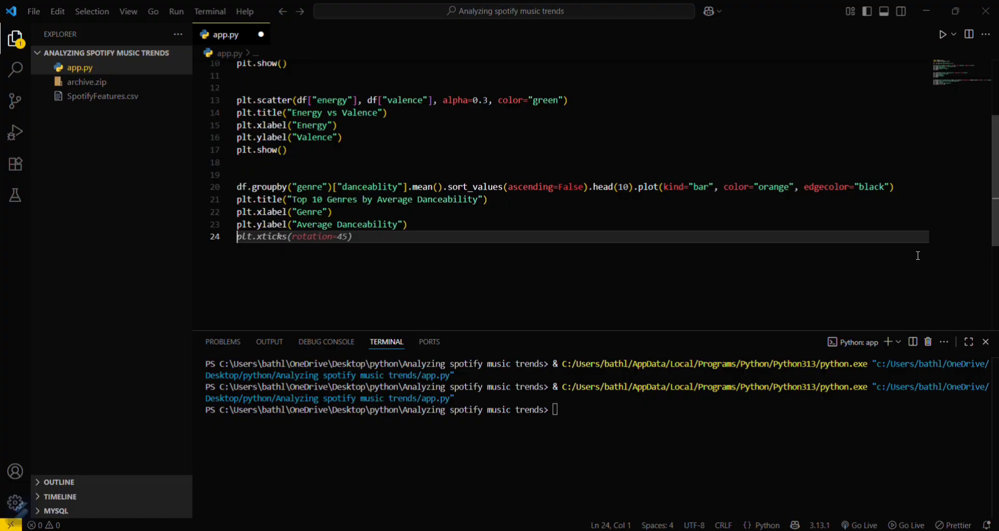
{"action": "type", "text": "plt.show()"}
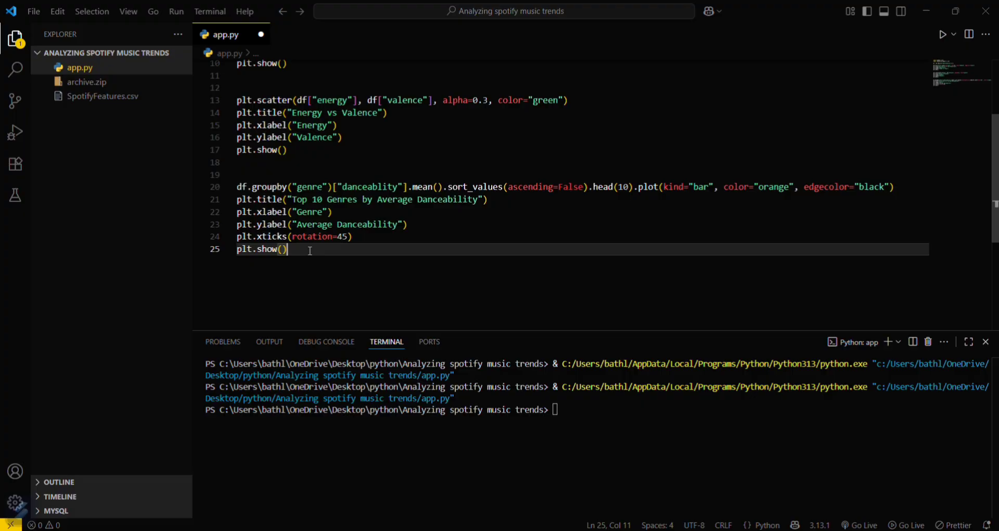
{"action": "type", "text": "df.boxplot(column=\"tempo\", by=\"genre\", figsize=(12, 6), grid=False)"}
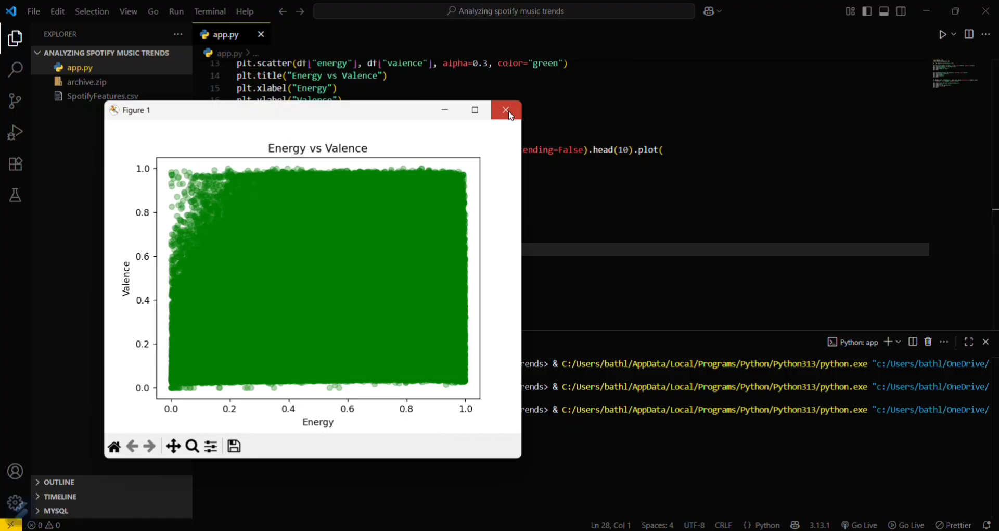
Close the figure after the KeyError and check SpotifyFeatures.csv's 'danceability' header spelling.
{"action": "left_click", "coordinate": [506, 110]}
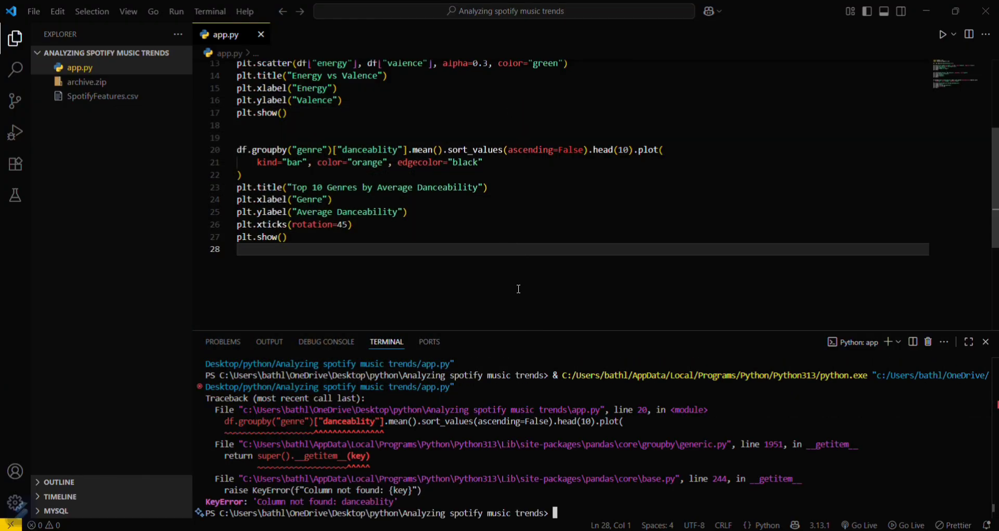
{"action": "mouse_move", "coordinate": [426, 105]}
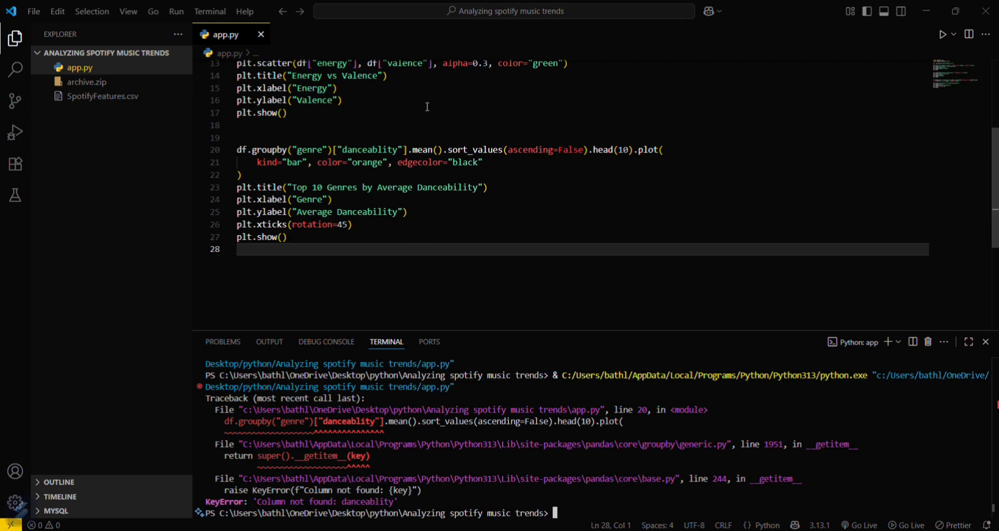
{"action": "double_click", "coordinate": [368, 501]}
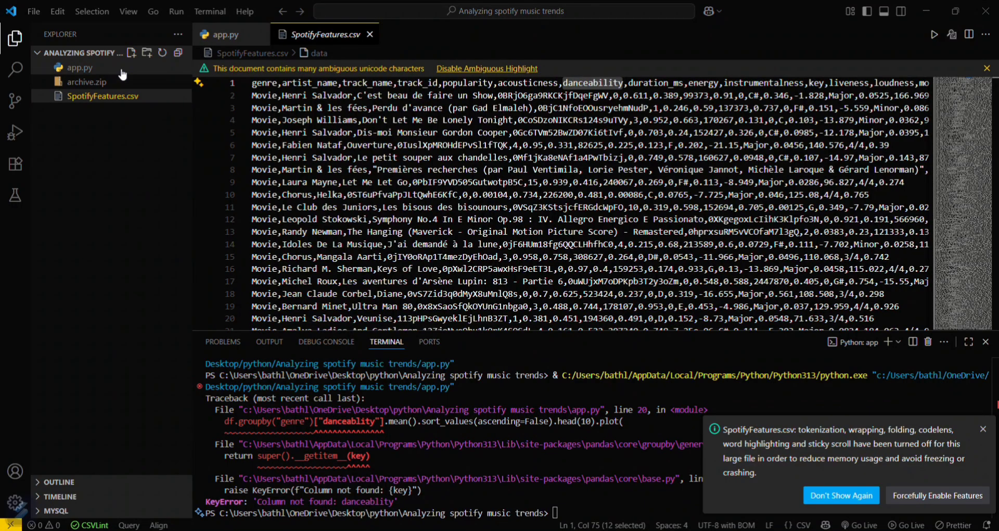
Return to app.py to correct the column name to 'danceability' and rerun.
{"action": "left_click", "coordinate": [227, 35]}
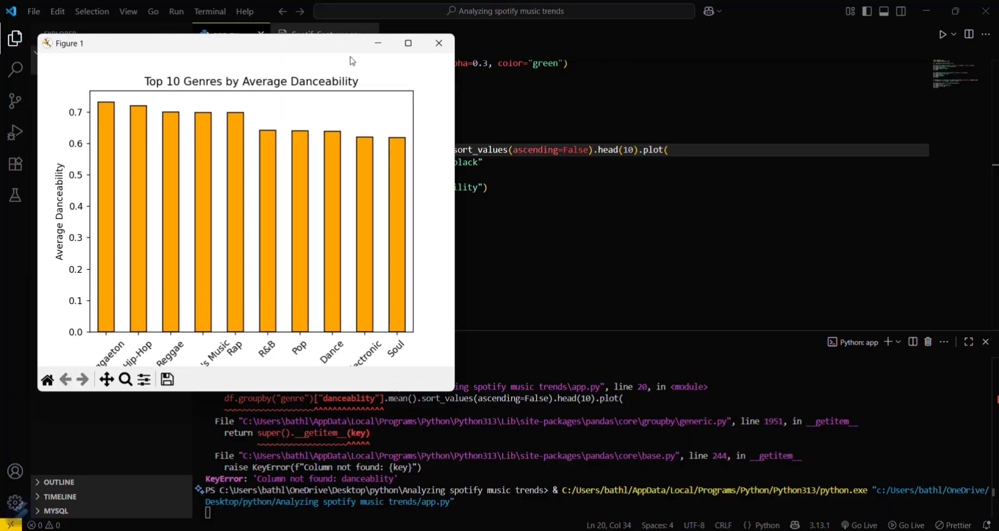
Maximize the Figure 1 window showing the danceability bar chart led by Reggaeton.
{"action": "left_click", "coordinate": [408, 43]}
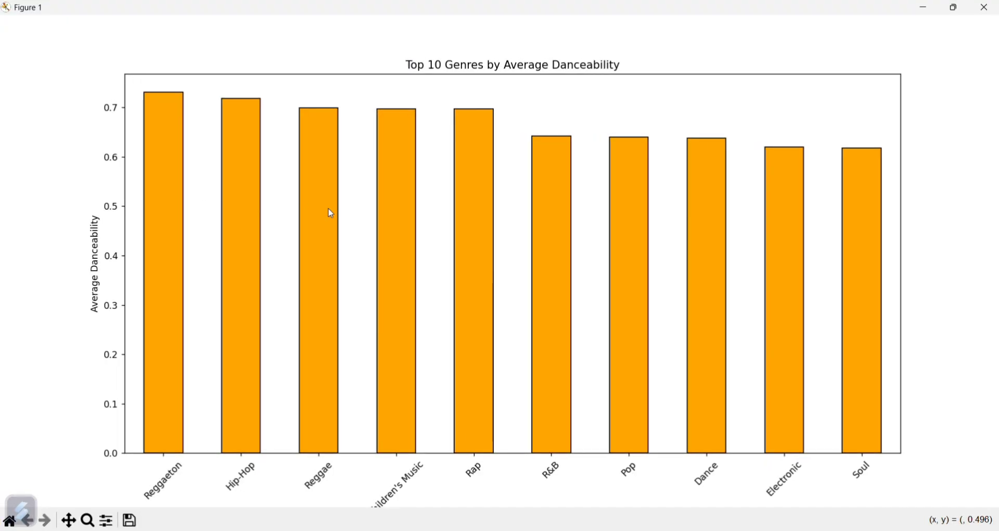
{"action": "mouse_move", "coordinate": [278, 221]}
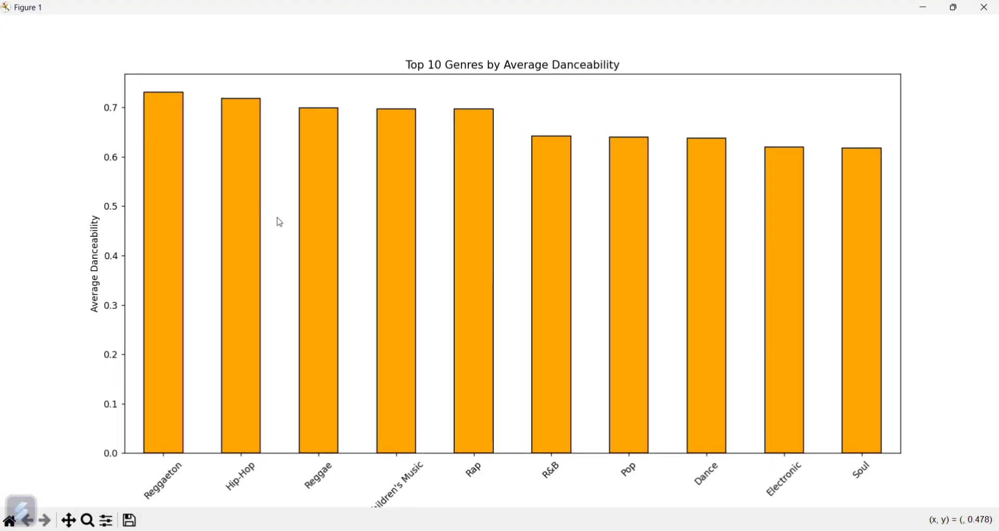
{"action": "mouse_move", "coordinate": [386, 64]}
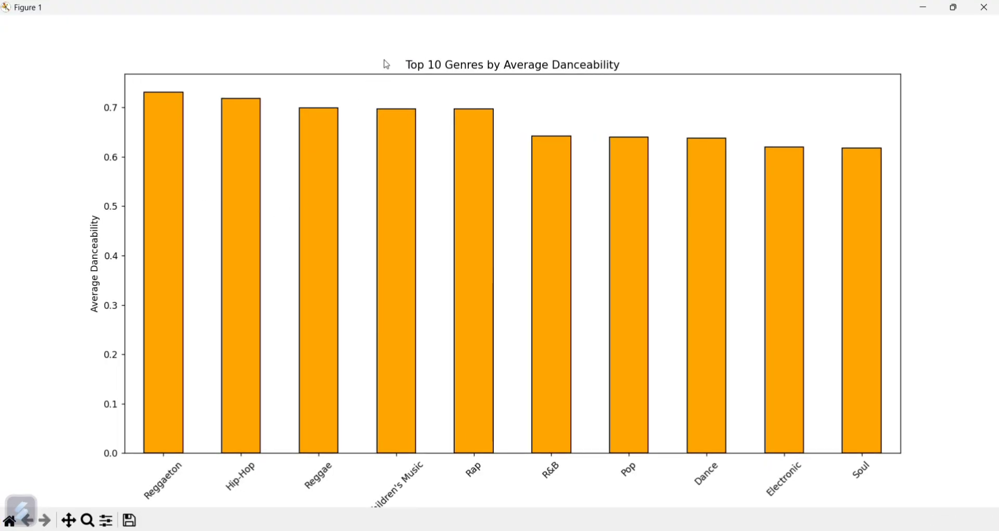